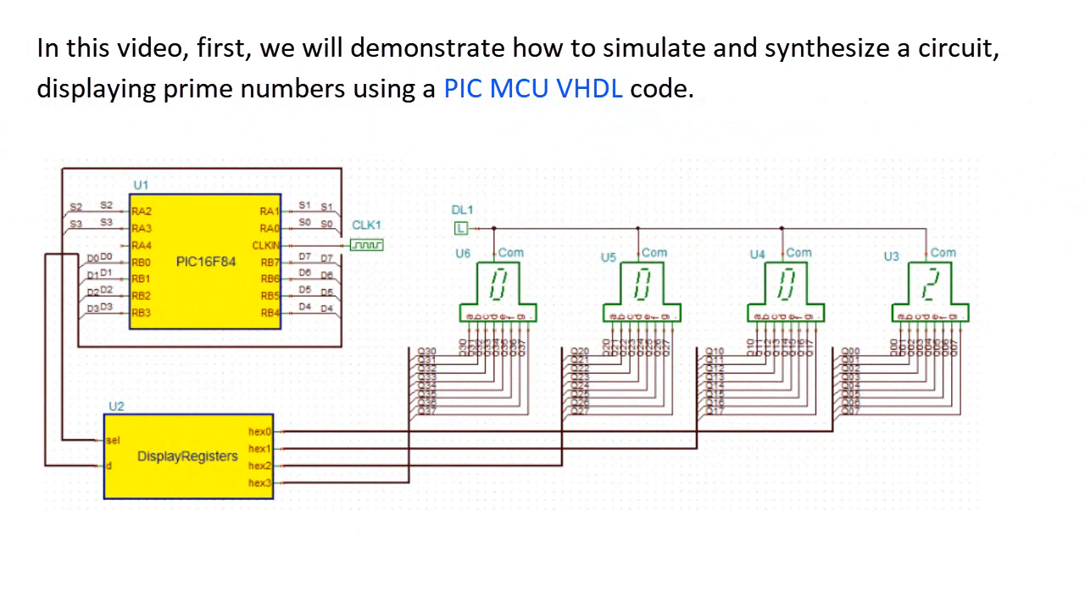
- Open PIC16F84_Prime_number_generator_Sim_DE10-Lite.TSC from the TINA FPGA examples
{"action": "left_click", "coordinate": [14, 31]}
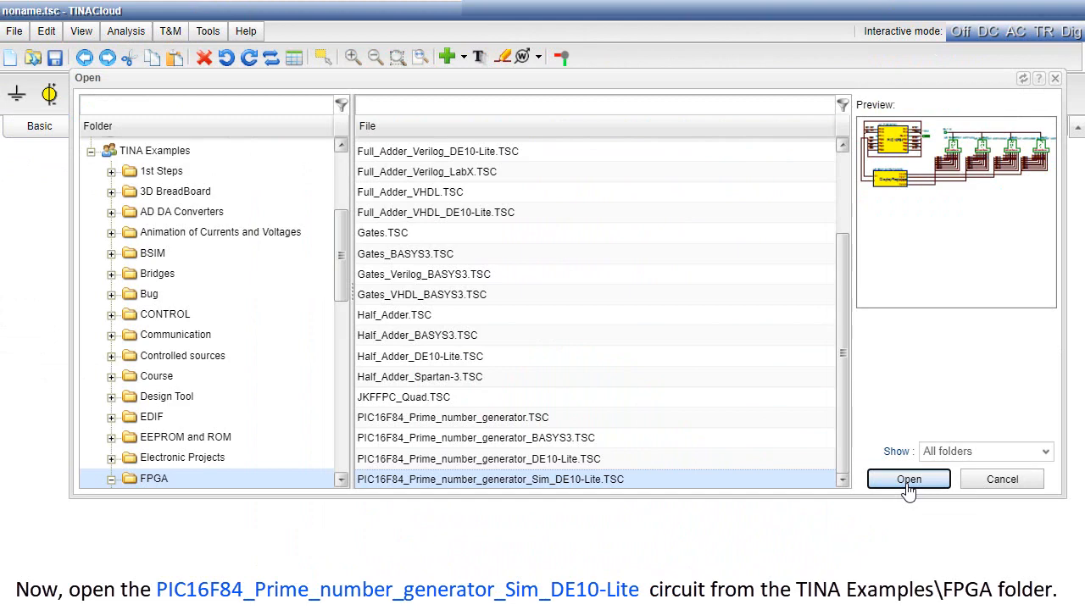
{"action": "left_click", "coordinate": [908, 479]}
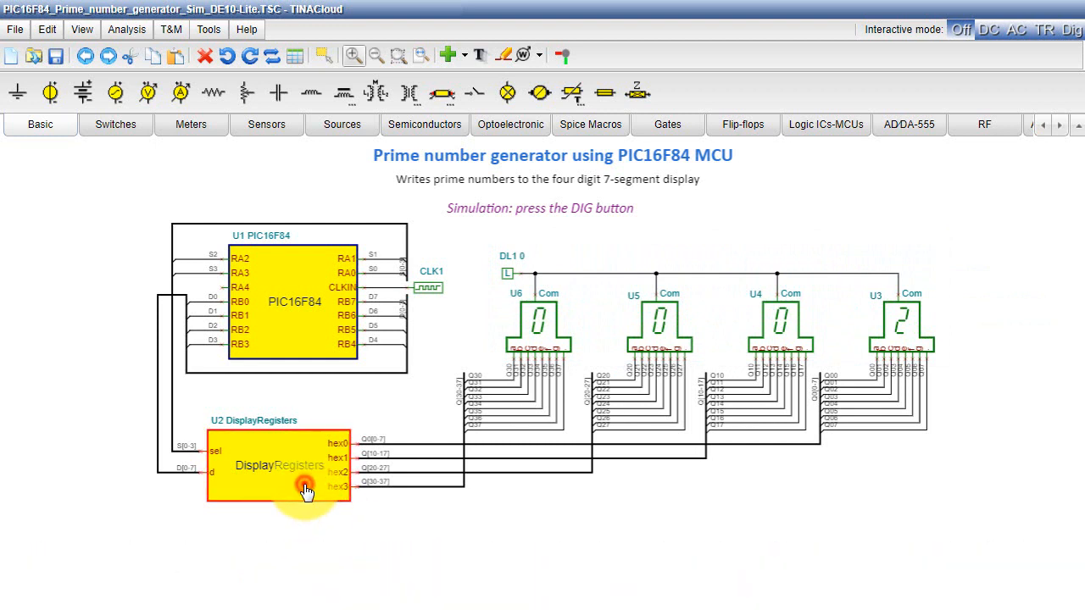
- Open the DisplayRegisters block's properties and scroll through its VHDL register code
{"action": "double_click", "coordinate": [280, 466]}
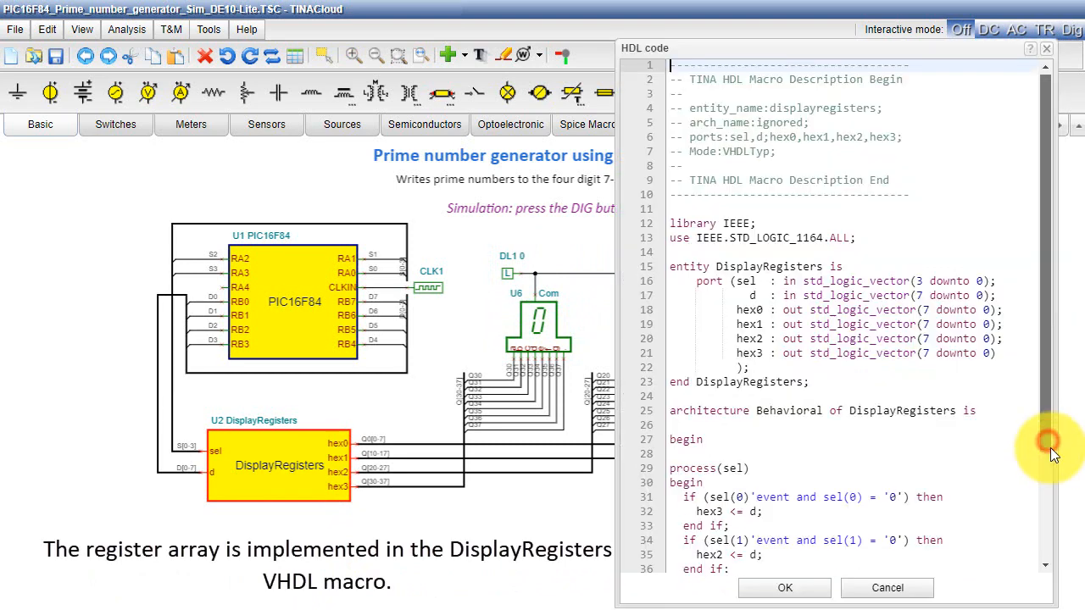
{"action": "scroll", "scroll_direction": "down", "scroll_amount": 3}
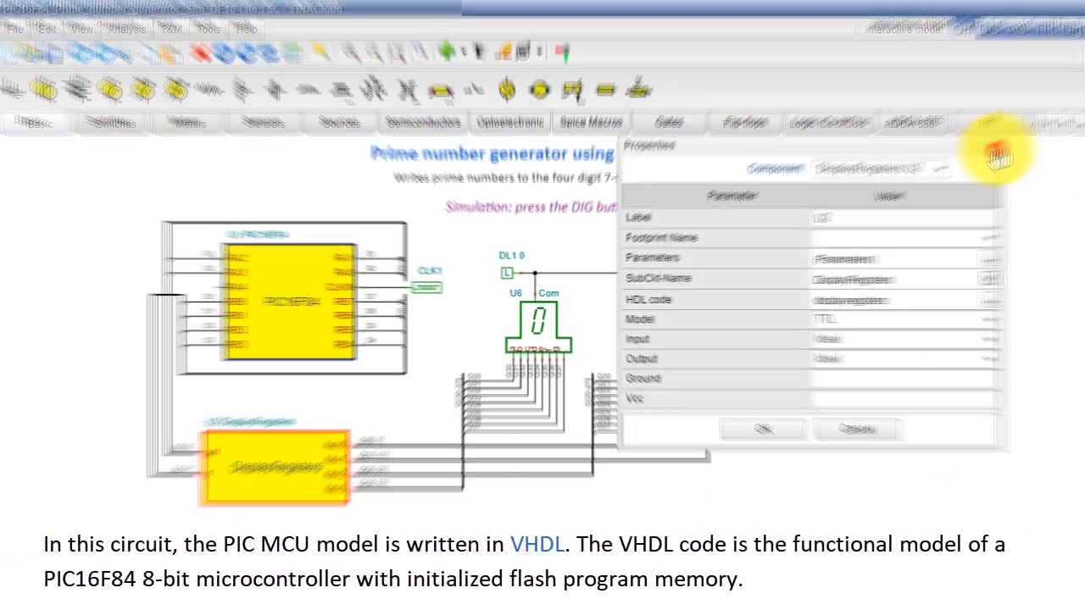
- Cancel the DisplayRegisters properties and look over the schematic again
{"action": "left_click", "coordinate": [761, 428]}
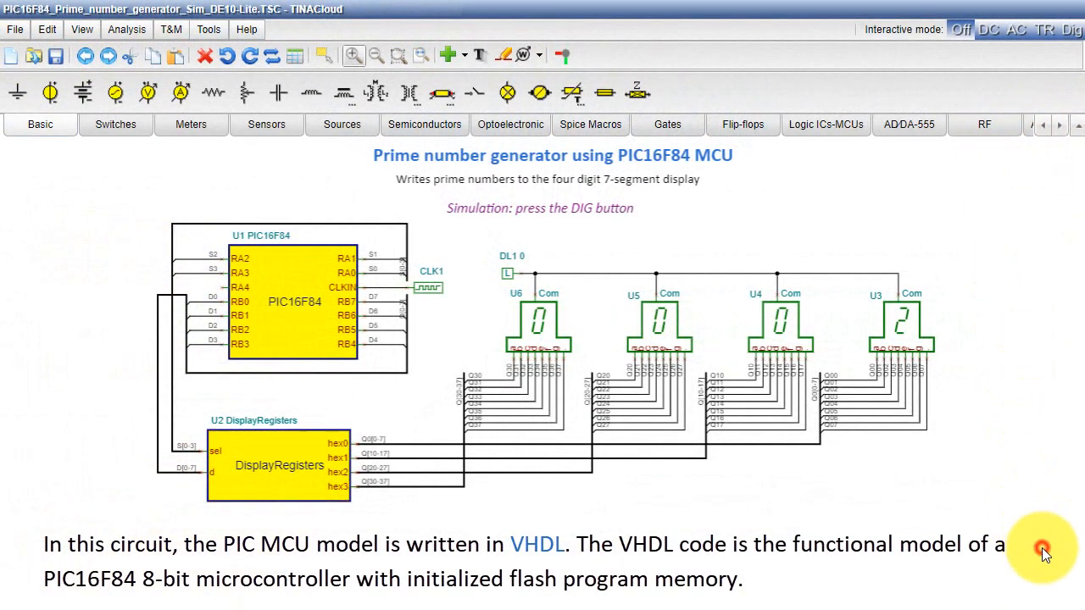
{"action": "mouse_move", "coordinate": [1047, 555]}
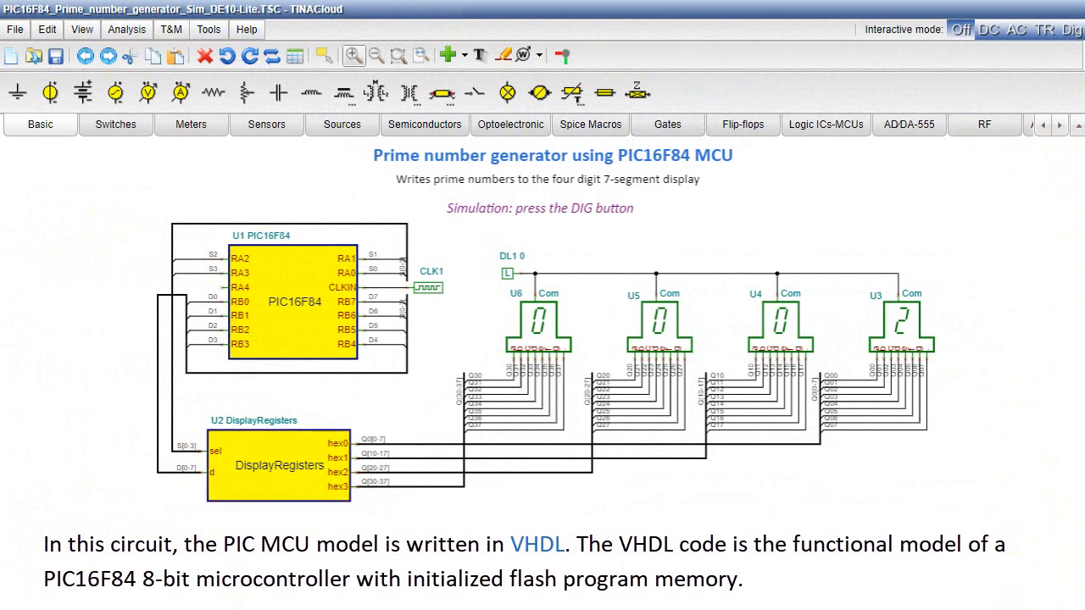
{"action": "left_click", "coordinate": [279, 466]}
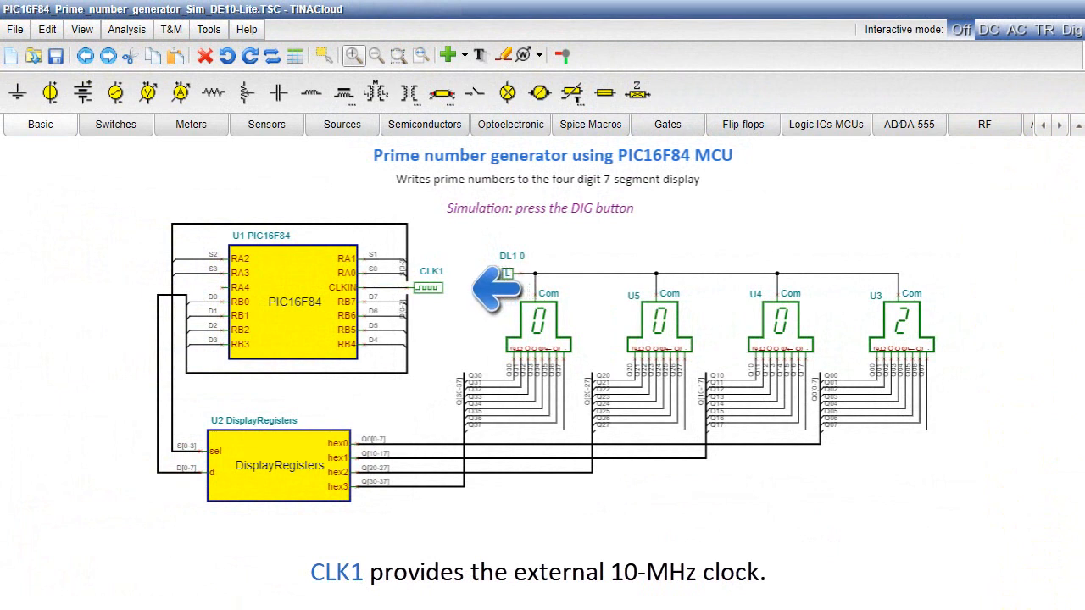
{"action": "mouse_move", "coordinate": [479, 289]}
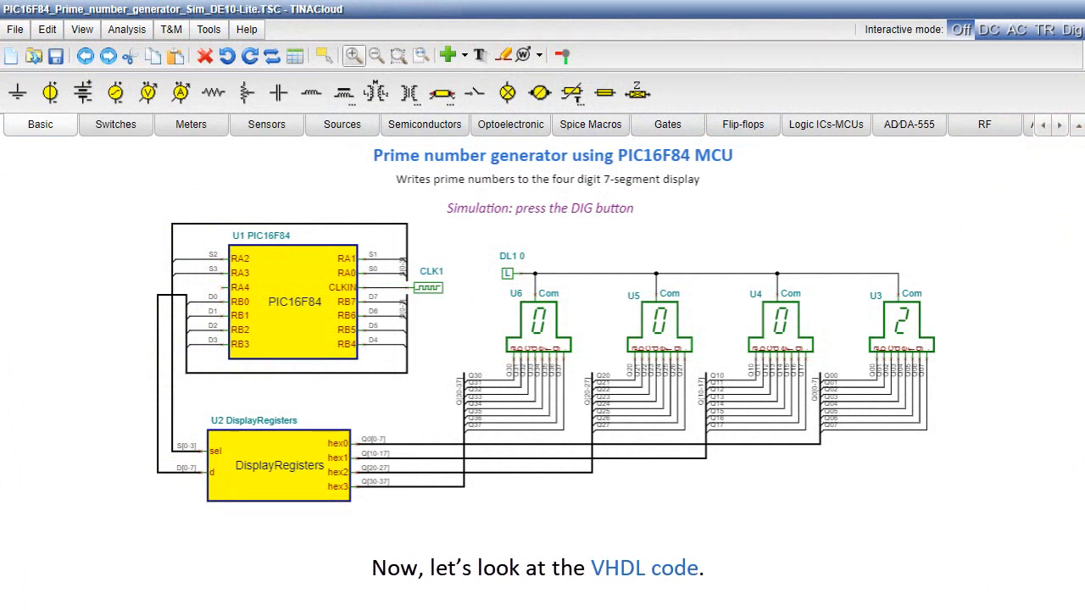
- Open the PIC16F84 block's HDL code and scroll into the CPU core
{"action": "double_click", "coordinate": [322, 260]}
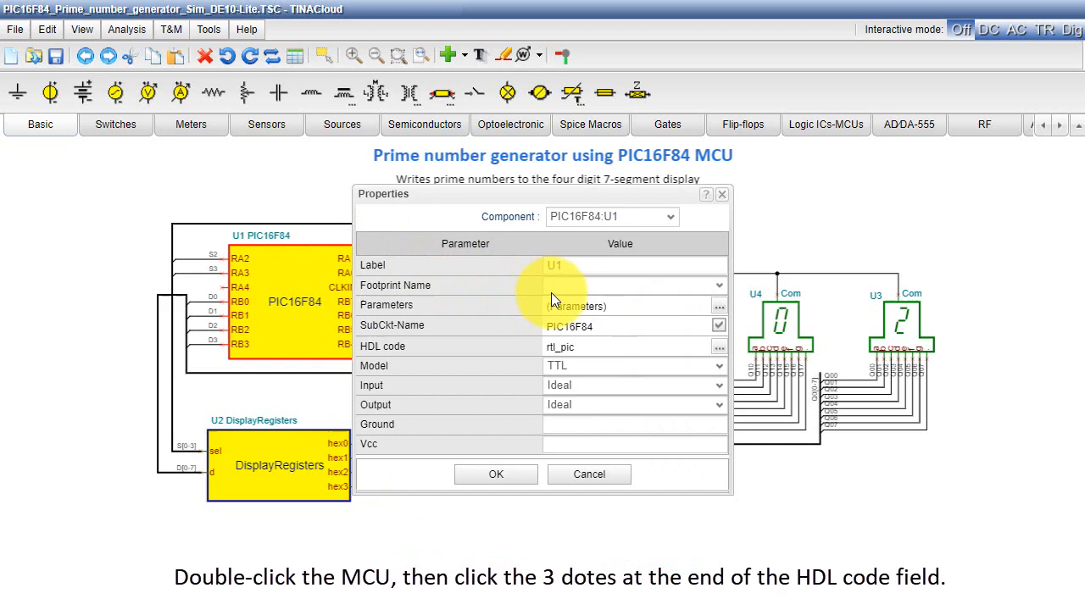
{"action": "left_click", "coordinate": [719, 347]}
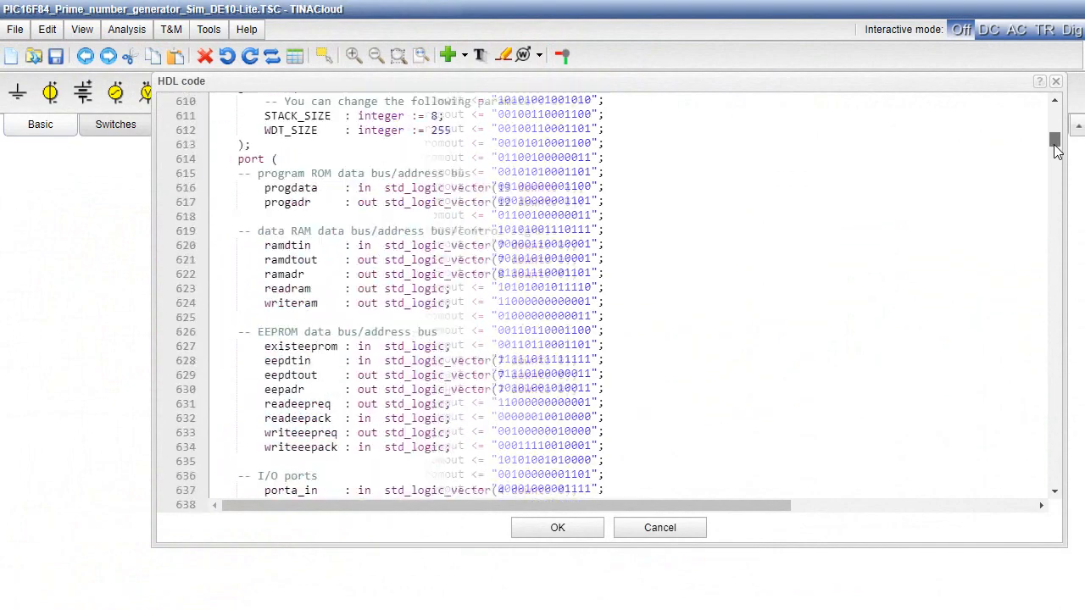
{"action": "scroll", "scroll_direction": "down", "scroll_amount": 3}
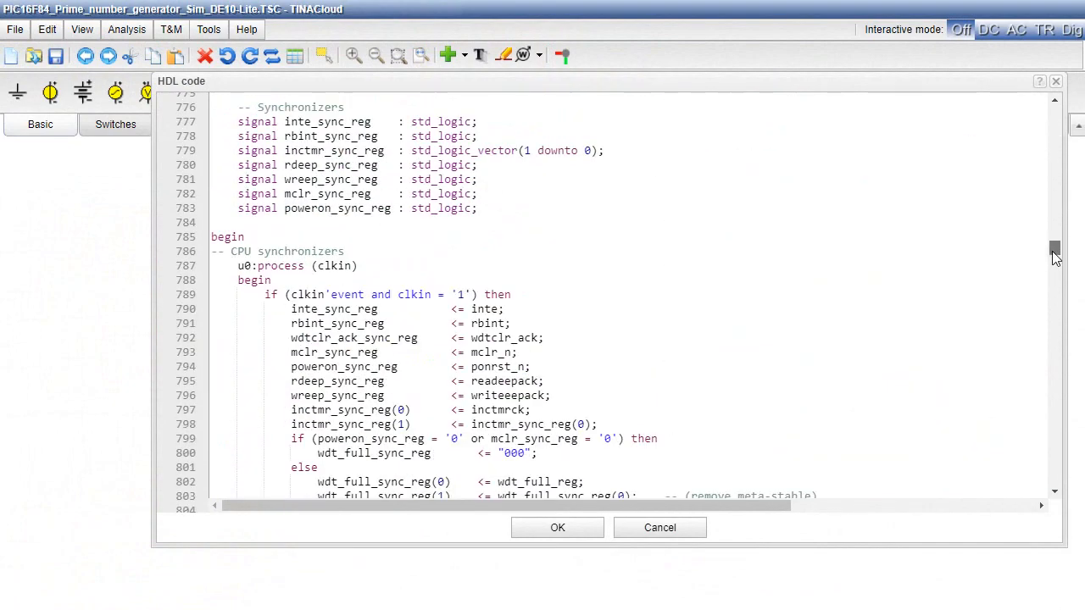
{"action": "left_click_drag", "start_coordinate": [1054, 255], "coordinate": [1054, 275]}
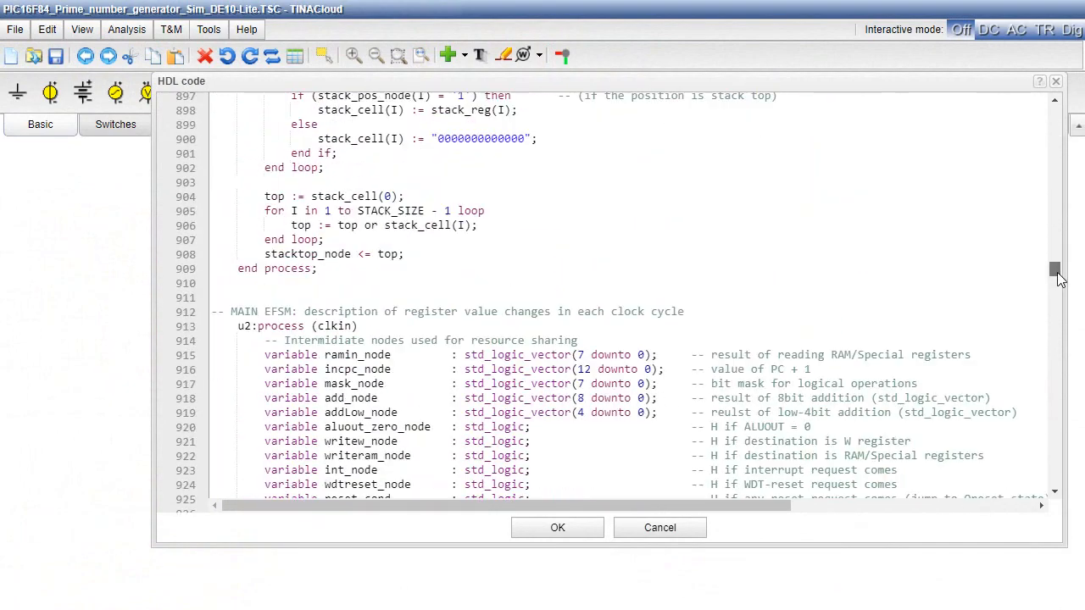
{"action": "scroll", "scroll_direction": "down", "scroll_amount": 3}
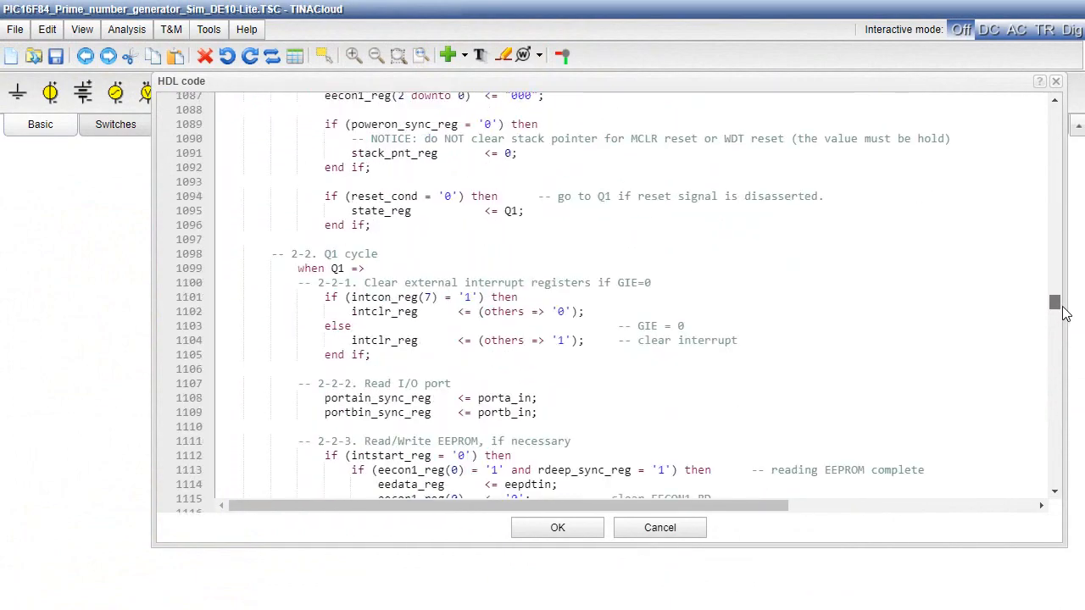
- Browse the architecture and instantiations back to the flash_rom entity
{"action": "scroll", "scroll_direction": "down", "scroll_amount": 3}
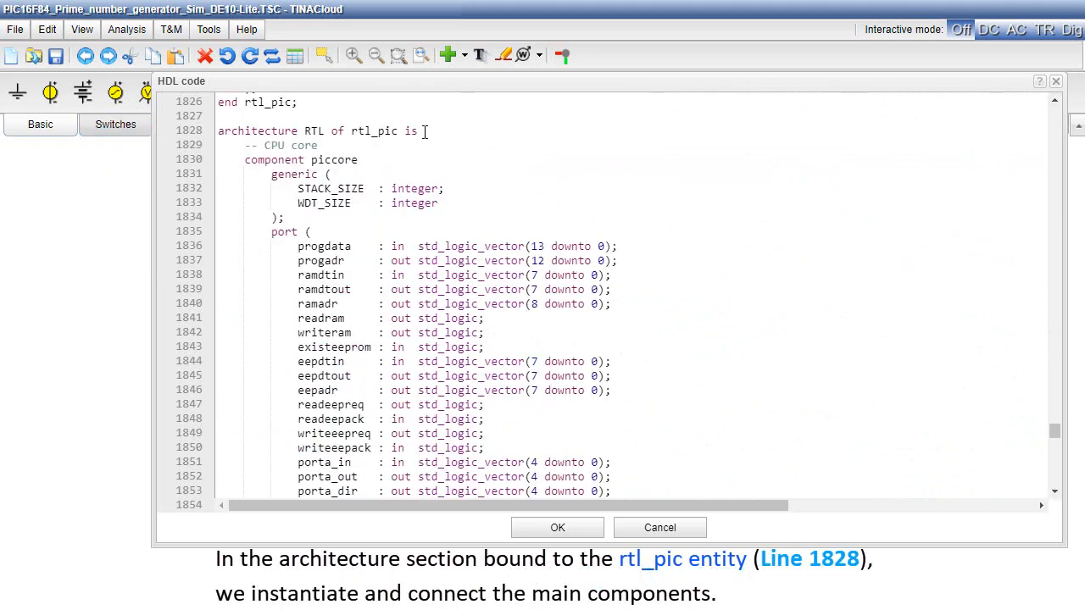
{"action": "left_click", "coordinate": [415, 131]}
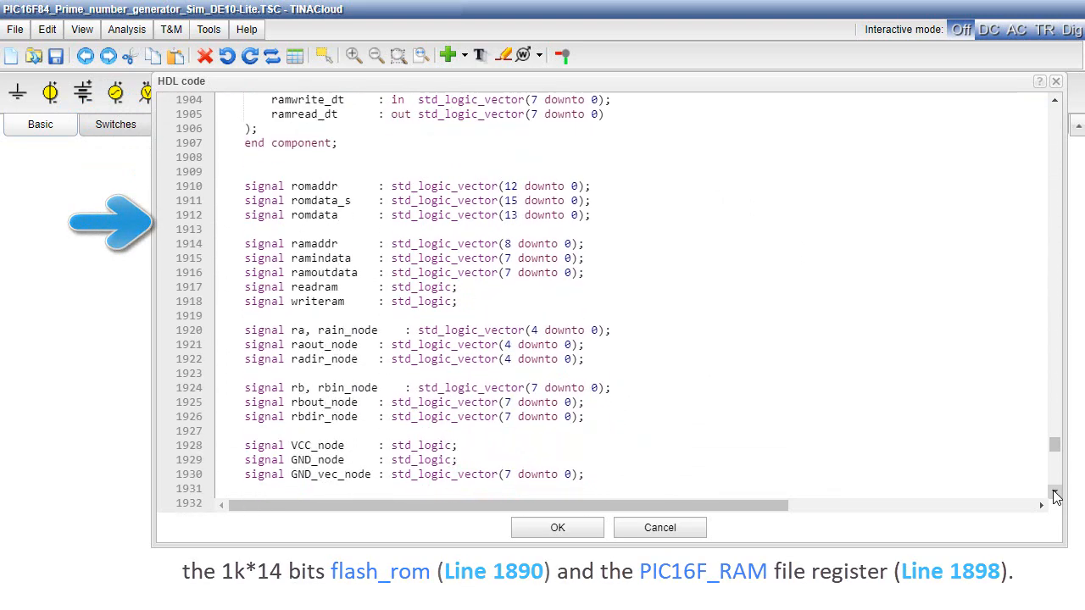
{"action": "scroll", "scroll_direction": "down", "scroll_amount": 3}
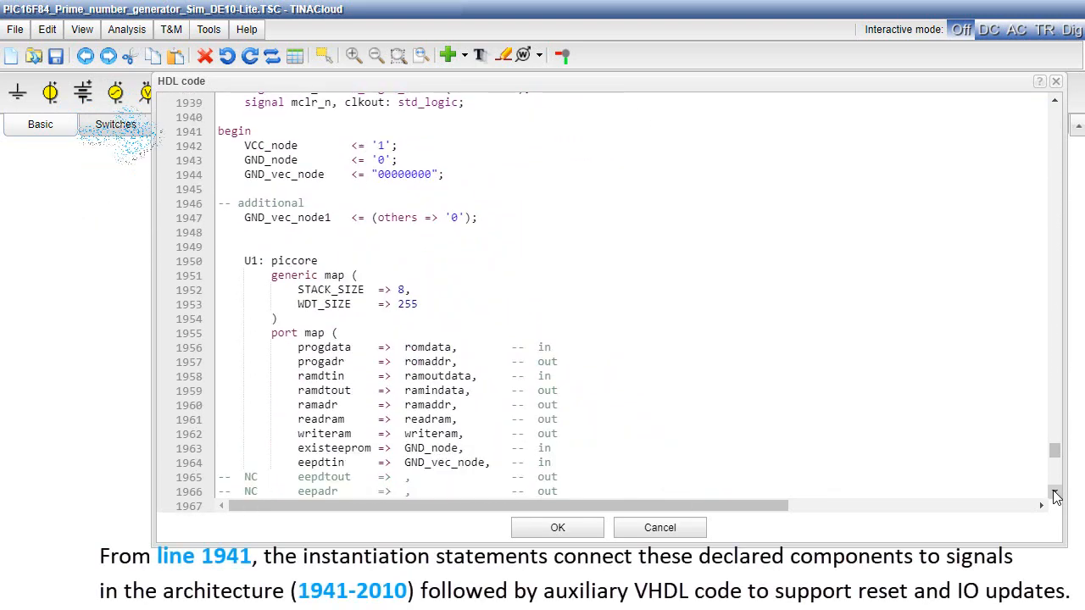
{"action": "left_click", "coordinate": [252, 131]}
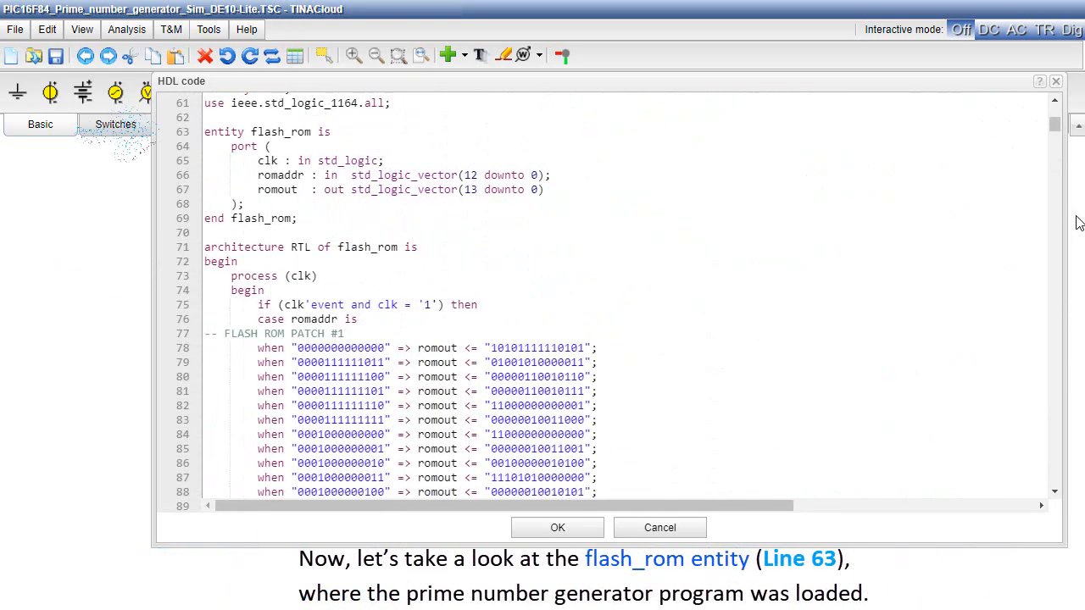
- Inspect the ROM content at line 78, then close the VHDL code and Properties windows
{"action": "left_click", "coordinate": [335, 131]}
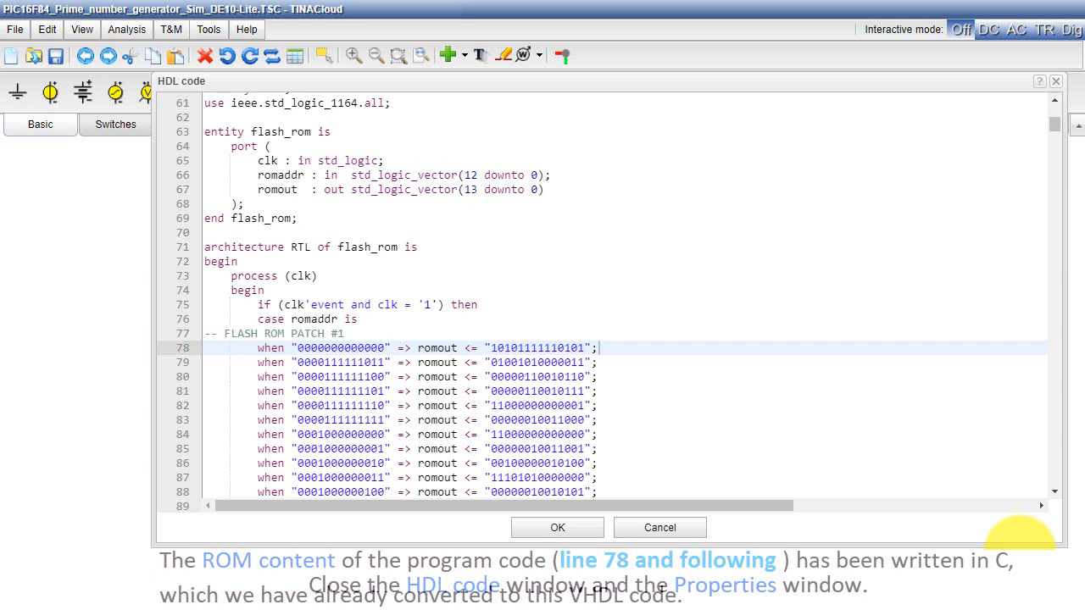
{"action": "left_click", "coordinate": [1055, 80]}
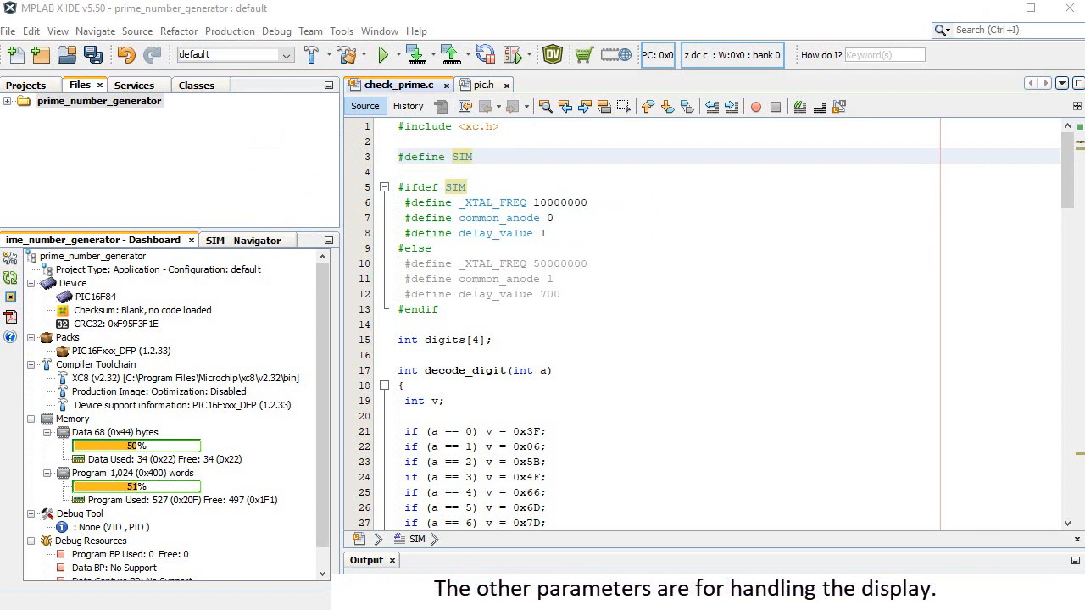
- Scroll through check_prime.c's main() to the digit display loop at the file's end
{"action": "scroll", "scroll_direction": "down", "scroll_amount": 3}
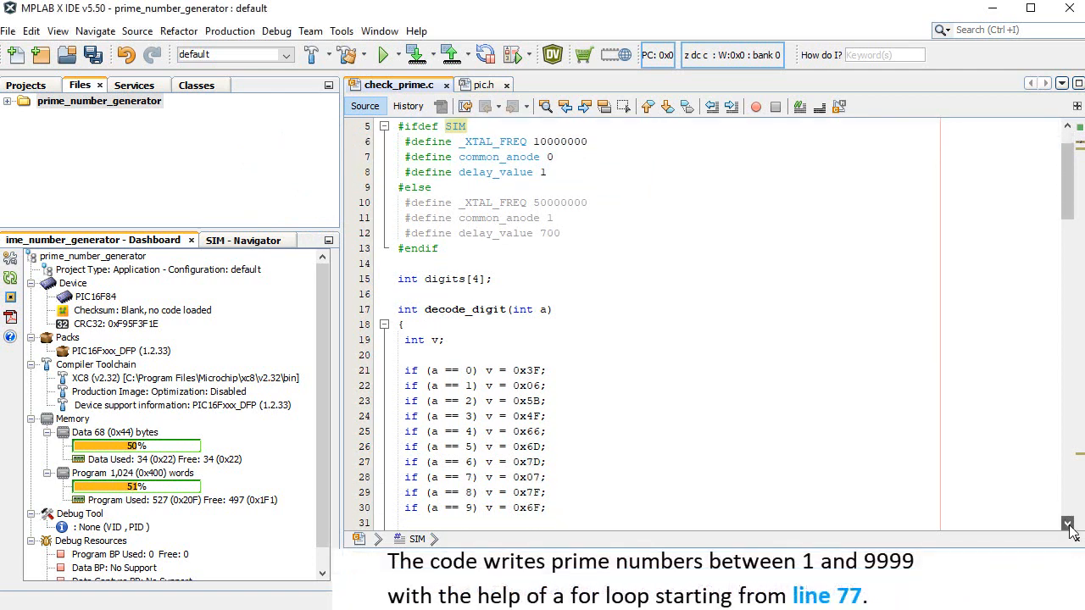
{"action": "scroll", "scroll_direction": "down", "scroll_amount": 3}
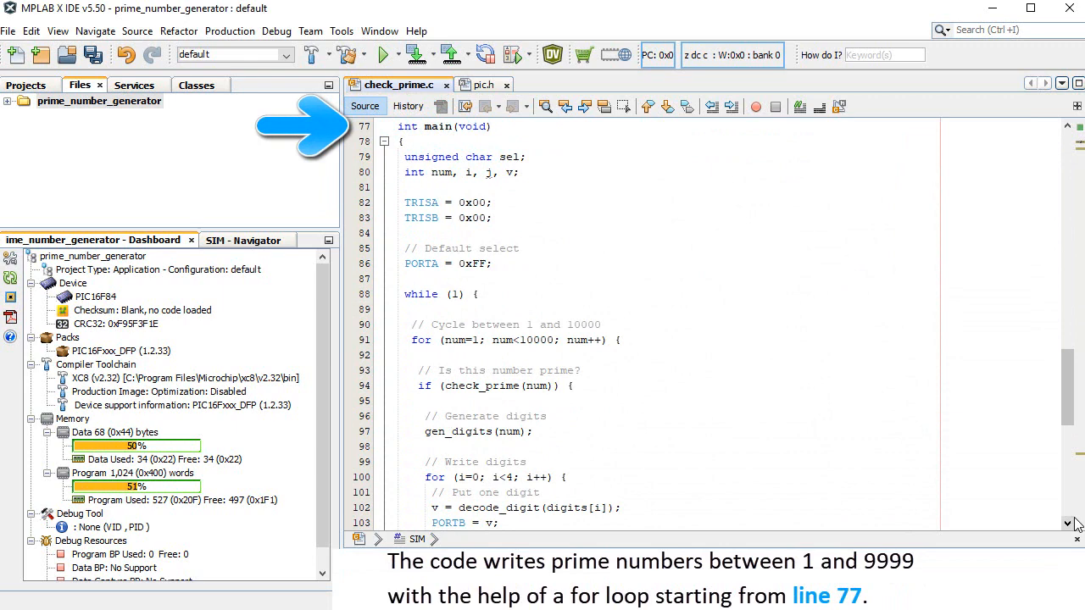
{"action": "scroll", "scroll_direction": "down", "scroll_amount": 3}
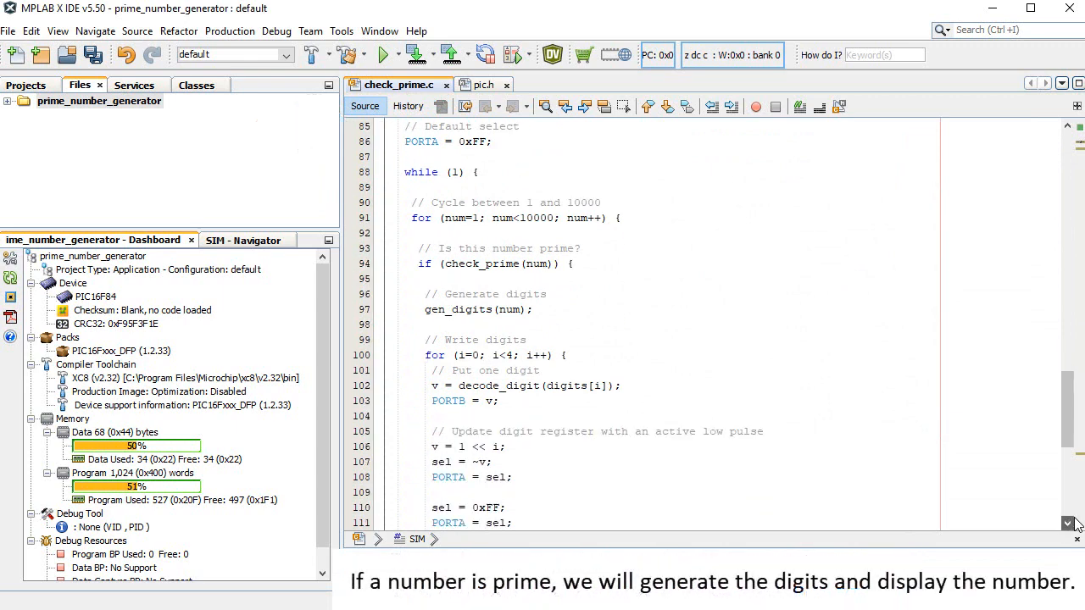
{"action": "scroll", "scroll_direction": "down", "scroll_amount": 3}
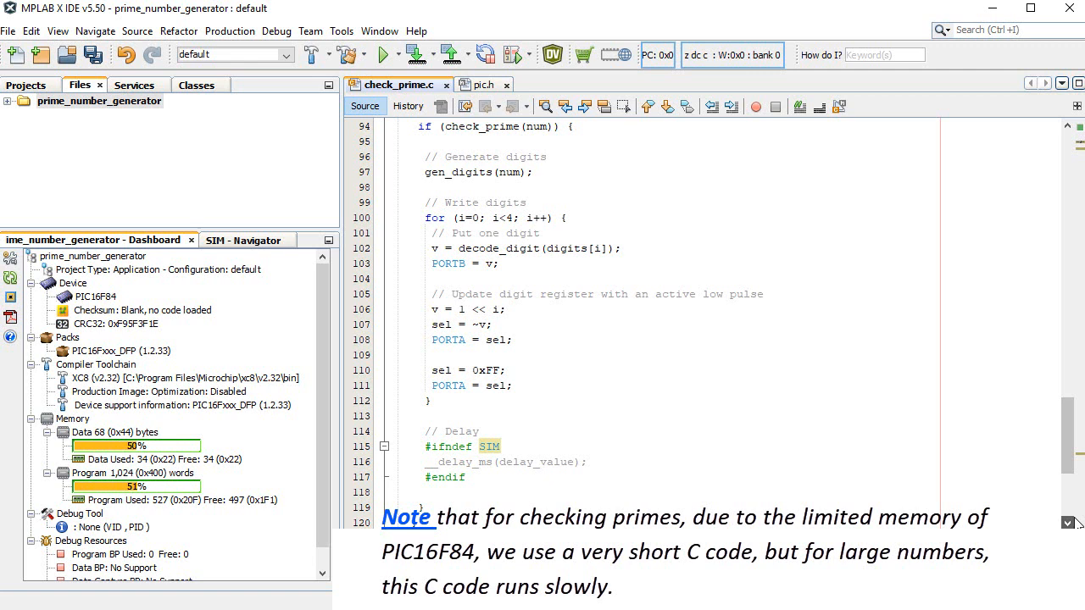
{"action": "scroll", "scroll_direction": "down", "scroll_amount": 3}
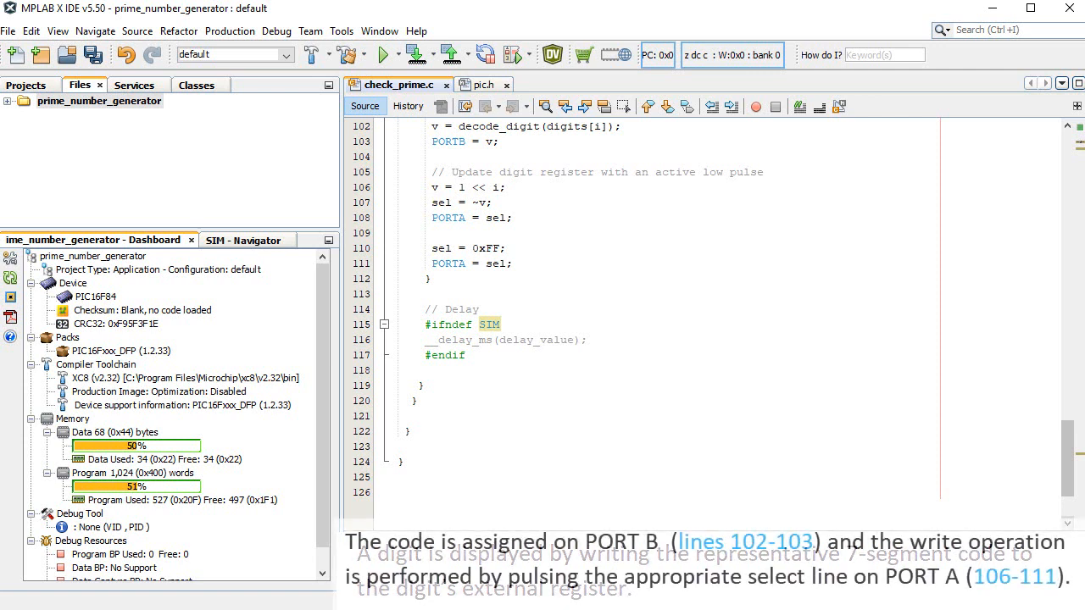
{"action": "left_click", "coordinate": [744, 542]}
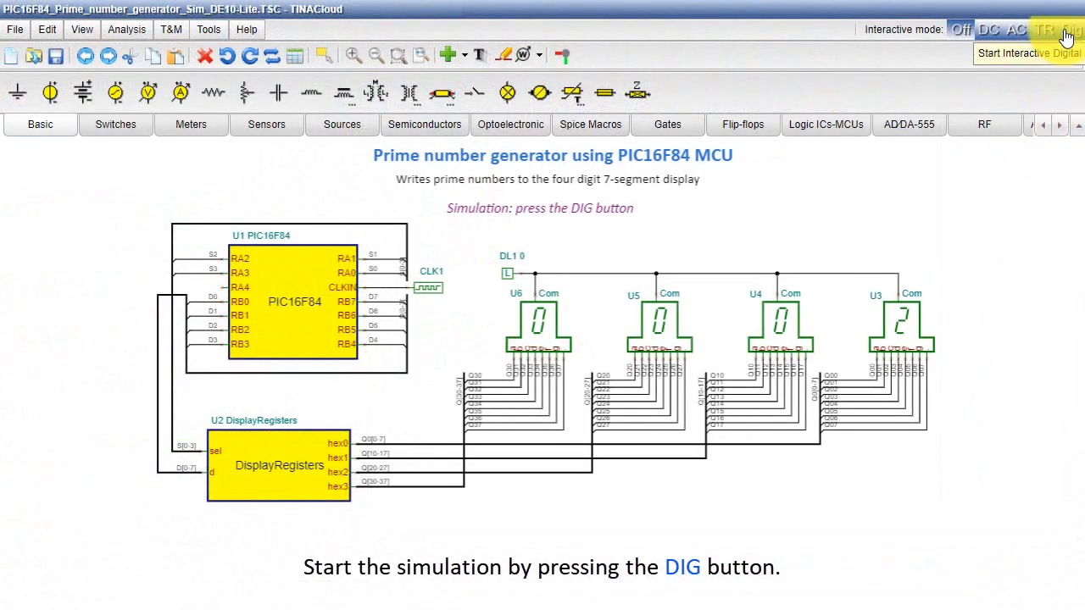
- Run the DIG interactive simulation, watch primes like 0013 appear, then switch it Off
{"action": "left_click", "coordinate": [1072, 29]}
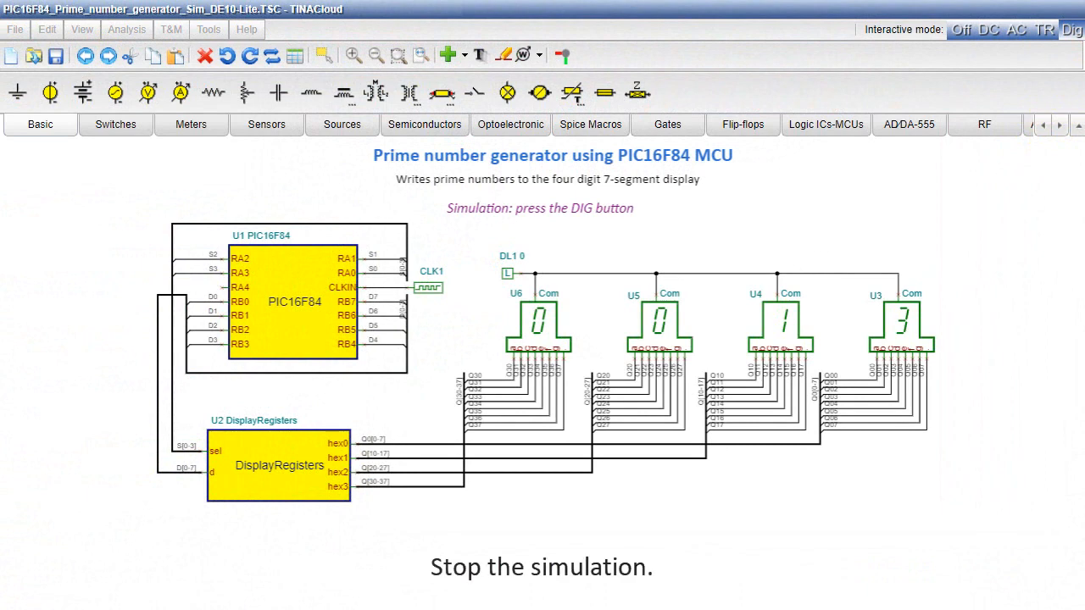
{"action": "left_click", "coordinate": [961, 30]}
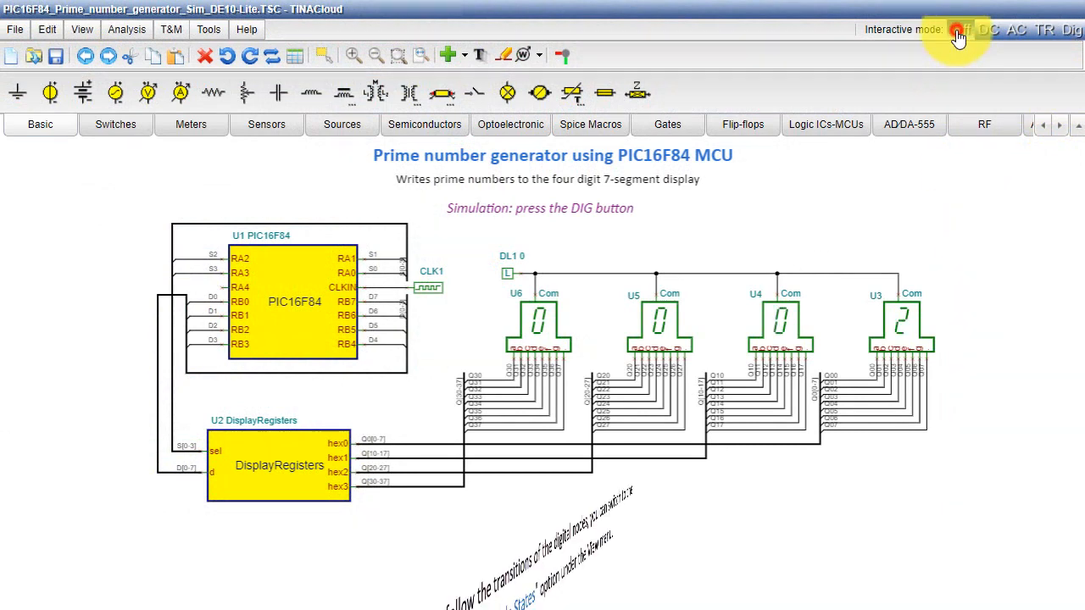
- Enable Show Digital Node States in View > Preferences and confirm with OK
{"action": "left_click", "coordinate": [958, 30]}
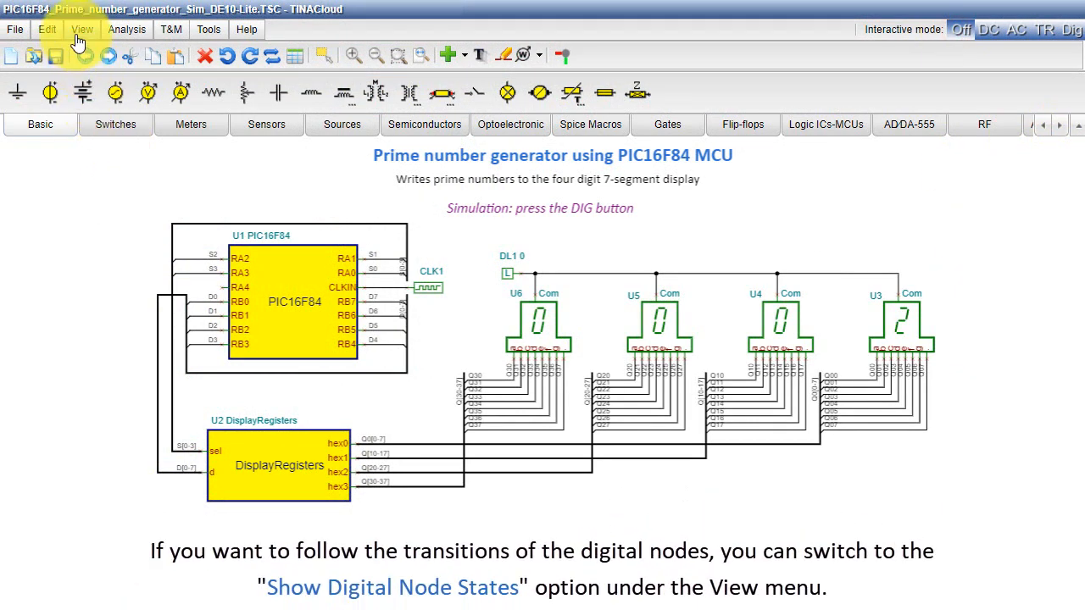
{"action": "left_click", "coordinate": [81, 29]}
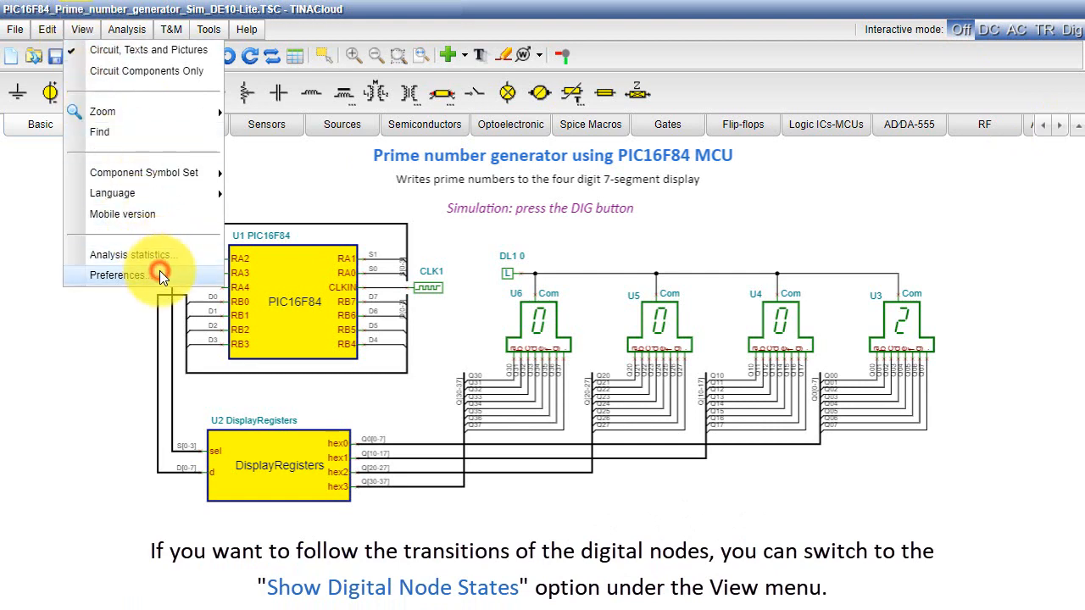
{"action": "left_click", "coordinate": [117, 274]}
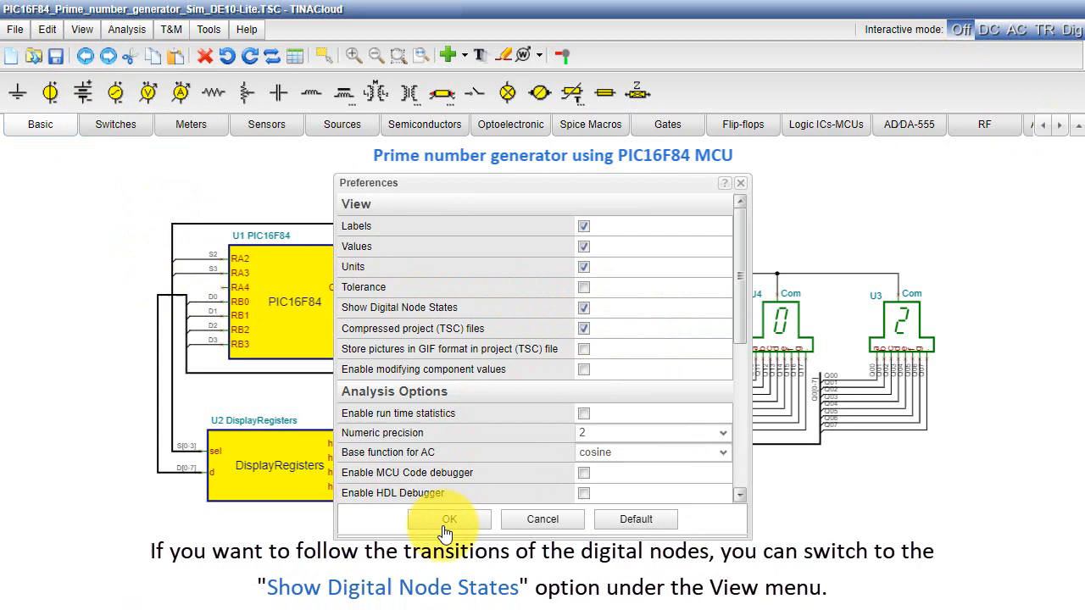
{"action": "left_click", "coordinate": [449, 519]}
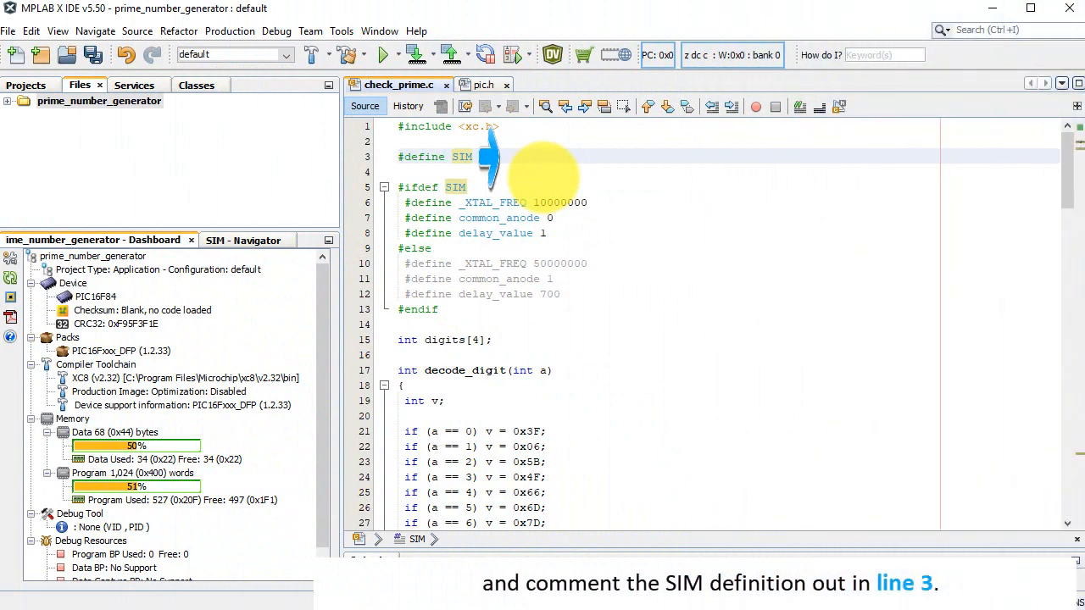
- Add // before #define SIM on line 3 of check_prime.c
{"action": "type", "text": "//"}
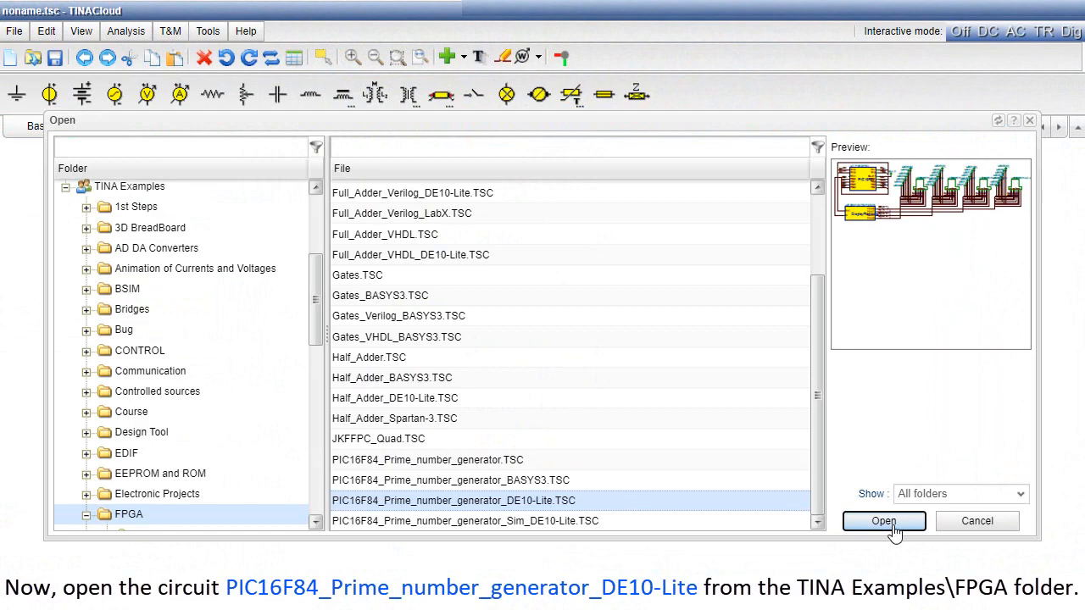
- Open PIC16F84_Prime_number_generator_DE10-Lite.TSC from the FPGA examples
{"action": "left_click", "coordinate": [883, 521]}
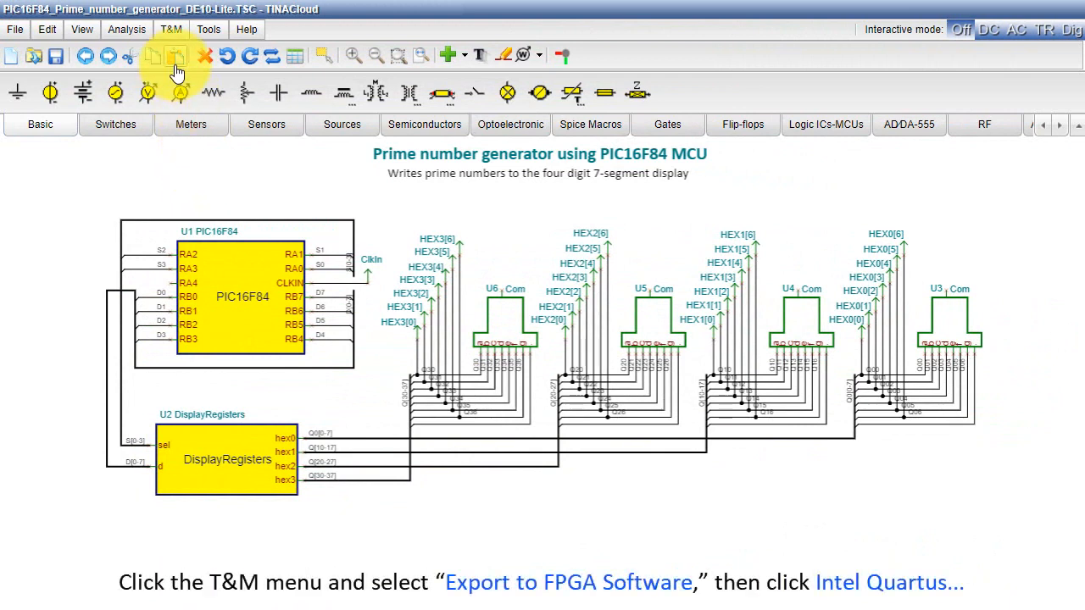
- Export the DE10-Lite circuit to Intel Quartus and open the downloaded fpga_export zip
{"action": "left_click", "coordinate": [172, 29]}
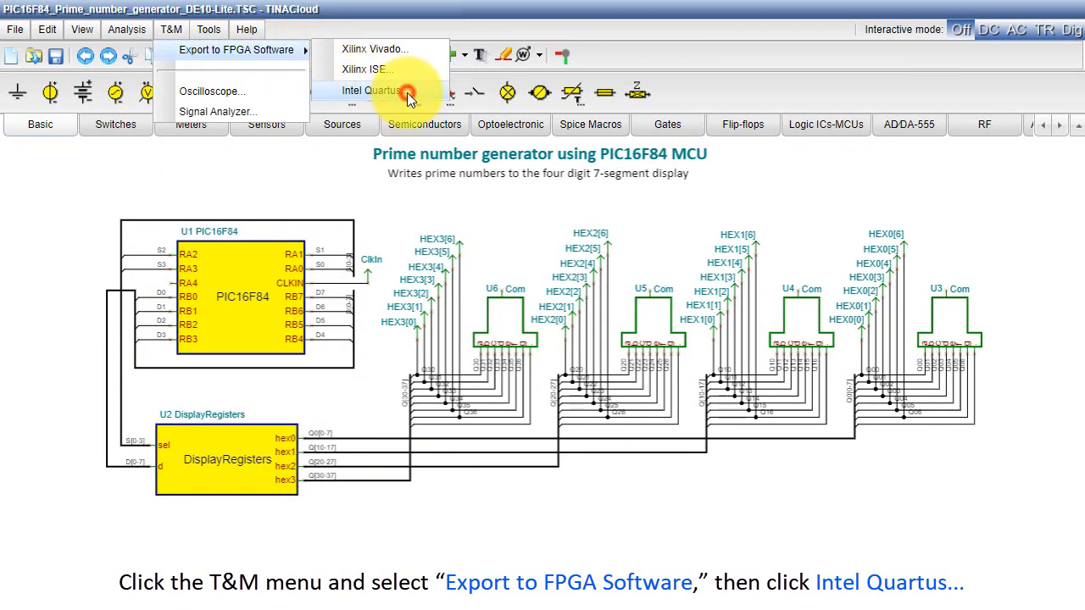
{"action": "left_click", "coordinate": [370, 91]}
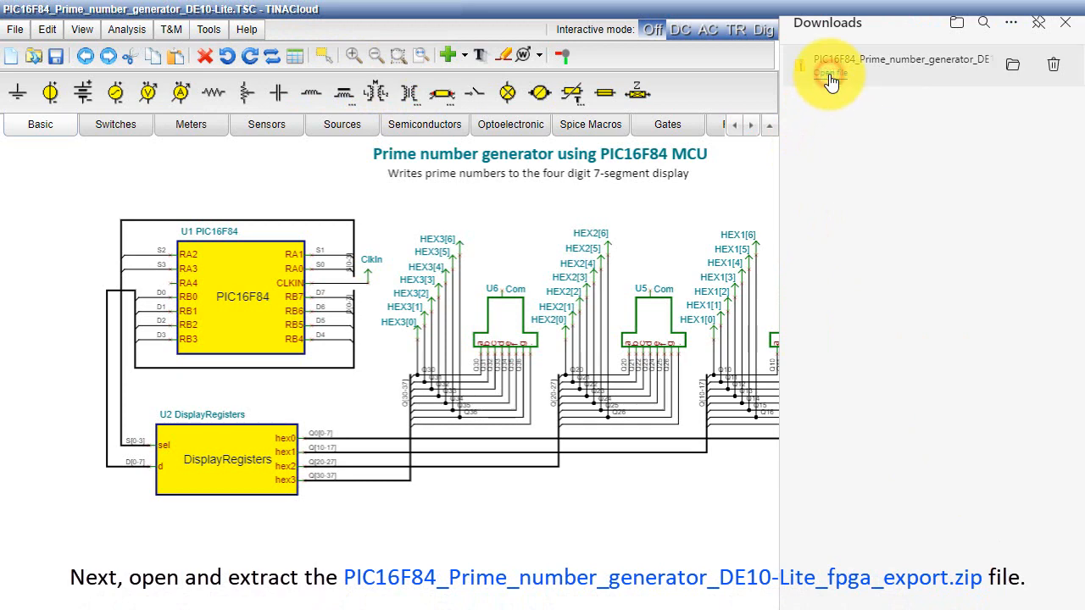
{"action": "double_click", "coordinate": [831, 76]}
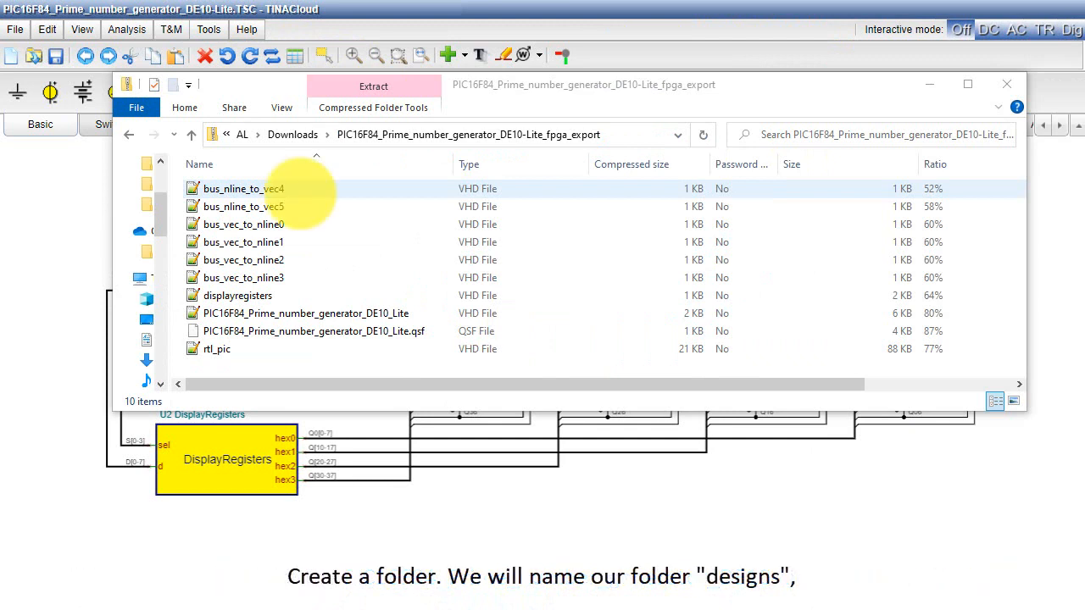
- Select a file in the fpga_export archive and bring up its extract actions
{"action": "left_click", "coordinate": [244, 188]}
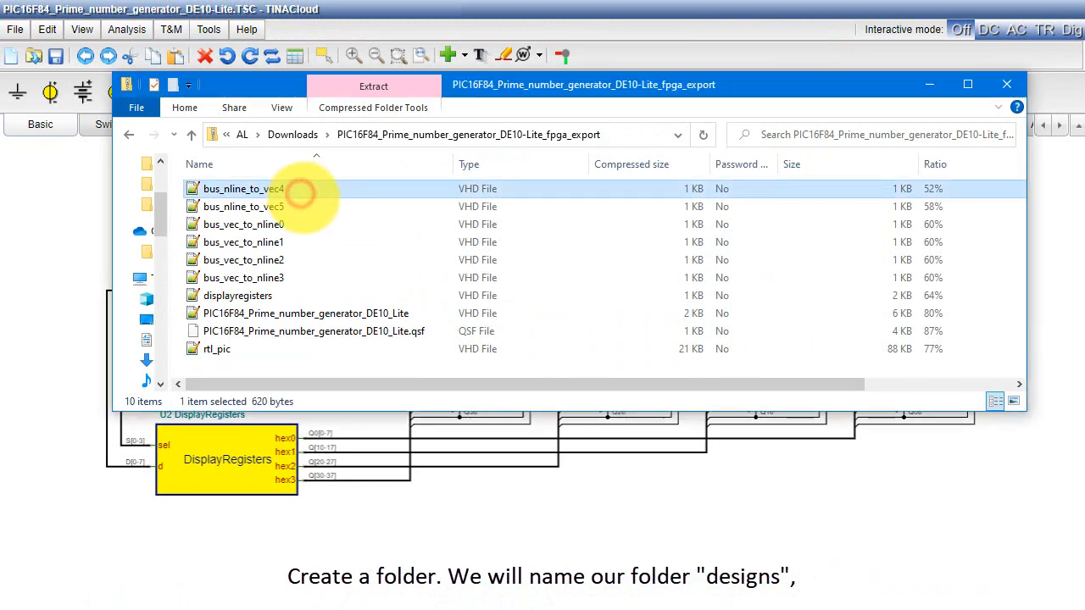
{"action": "right_click", "coordinate": [534, 203]}
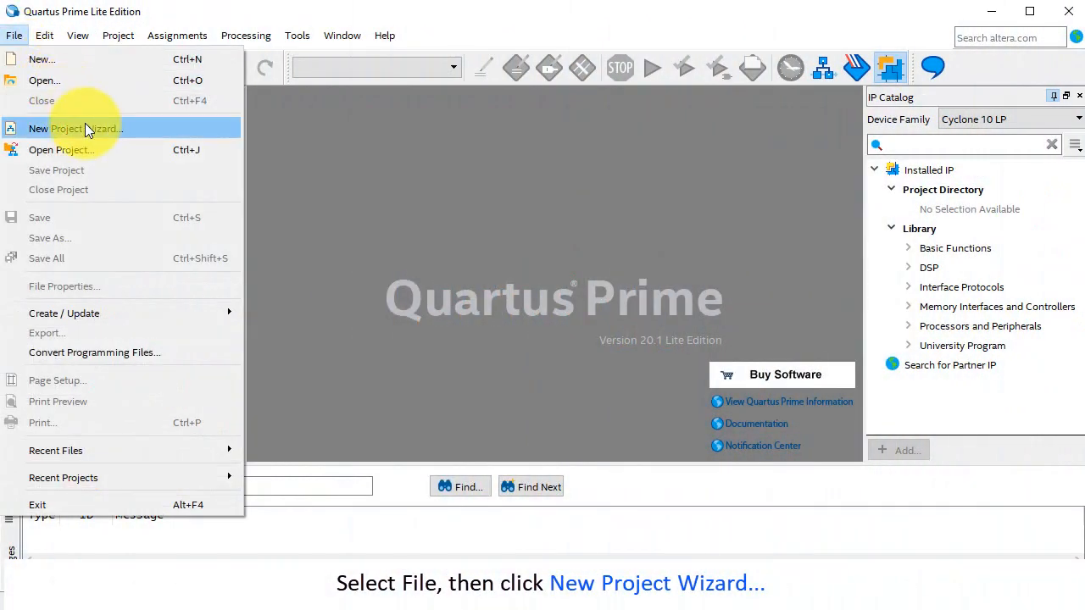
- Create an empty project 'prime_genera' in c:\designs via the New Project Wizard, reaching Add Files
{"action": "left_click", "coordinate": [74, 128]}
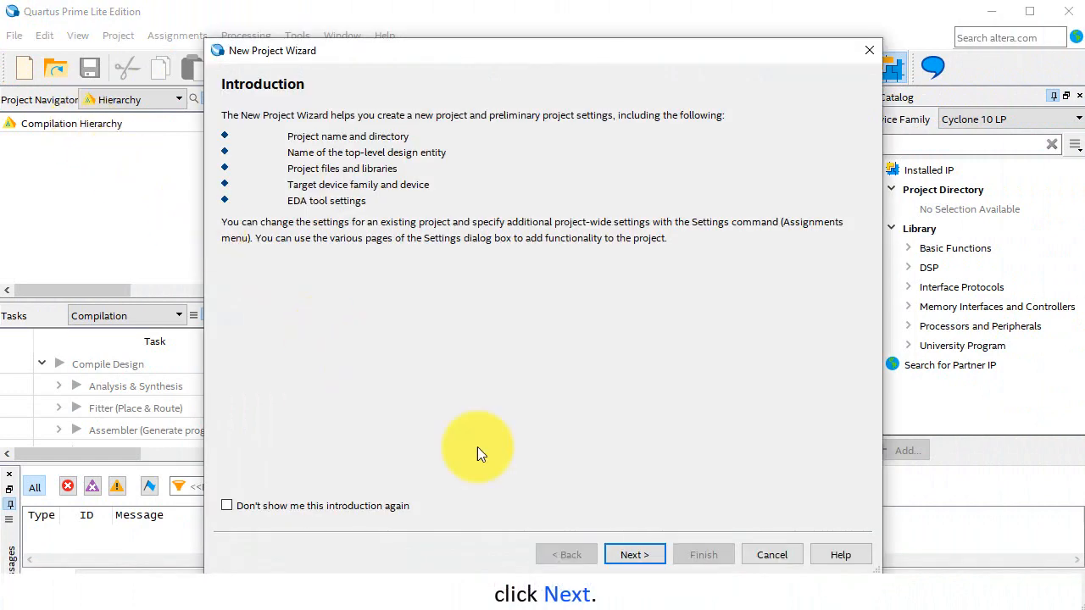
{"action": "left_click", "coordinate": [634, 555]}
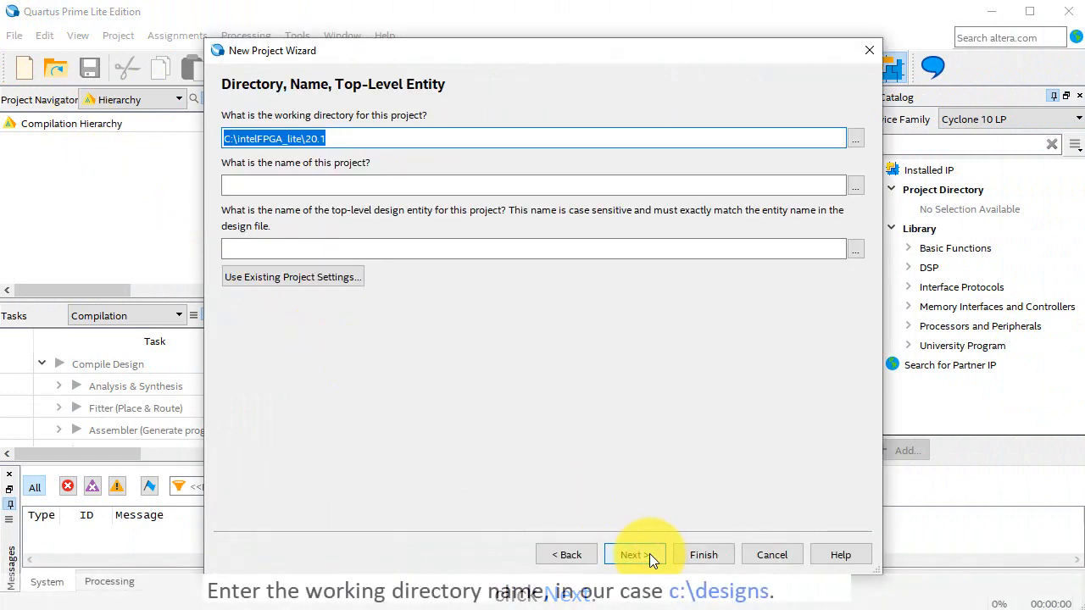
{"action": "type", "text": "c:\\designs"}
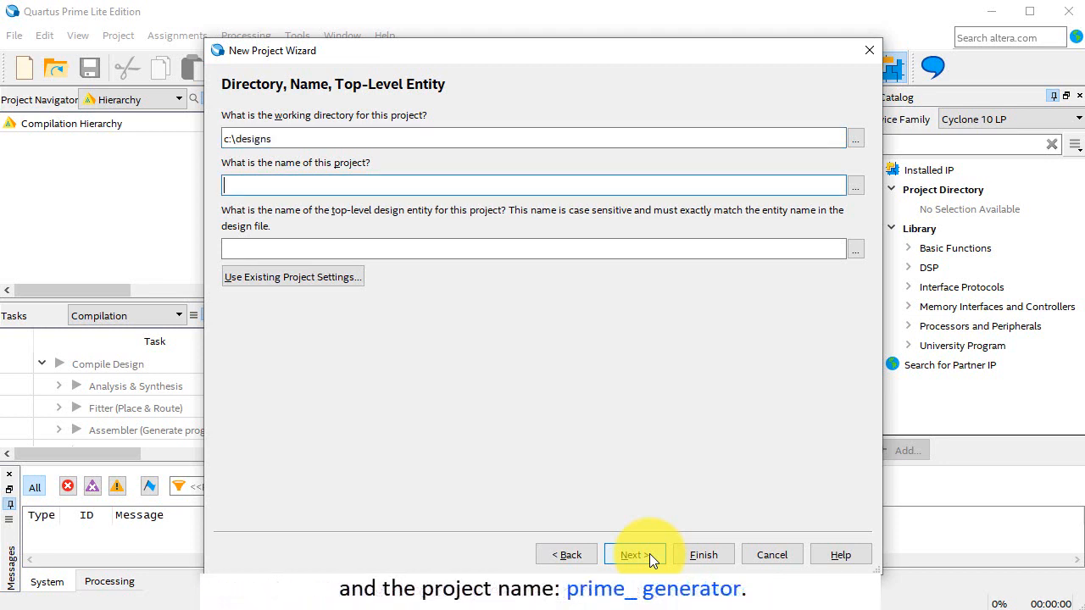
{"action": "type", "text": "prime_genera"}
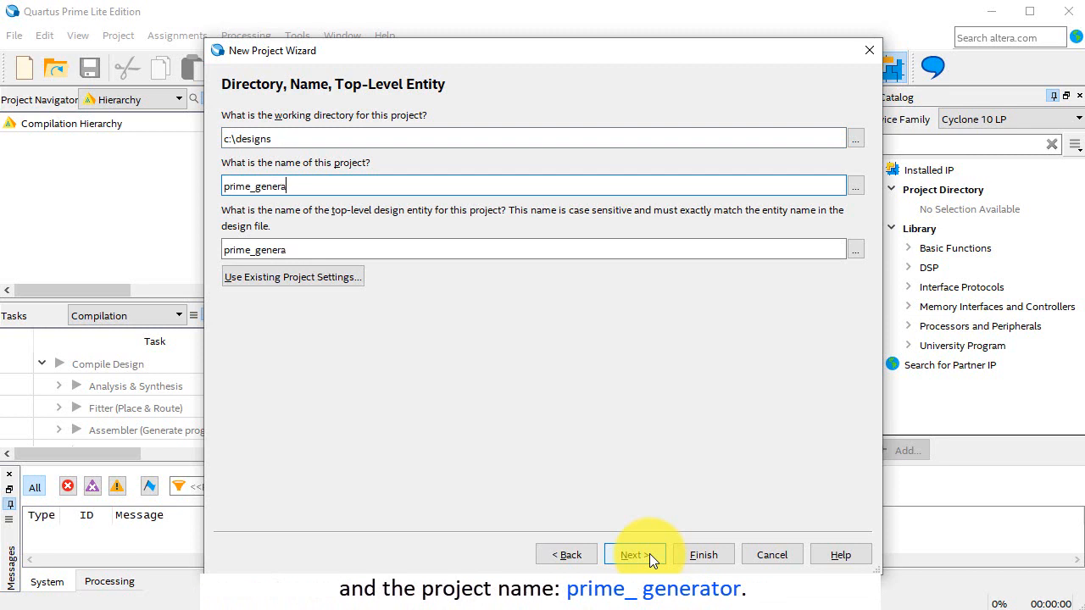
{"action": "left_click", "coordinate": [635, 554]}
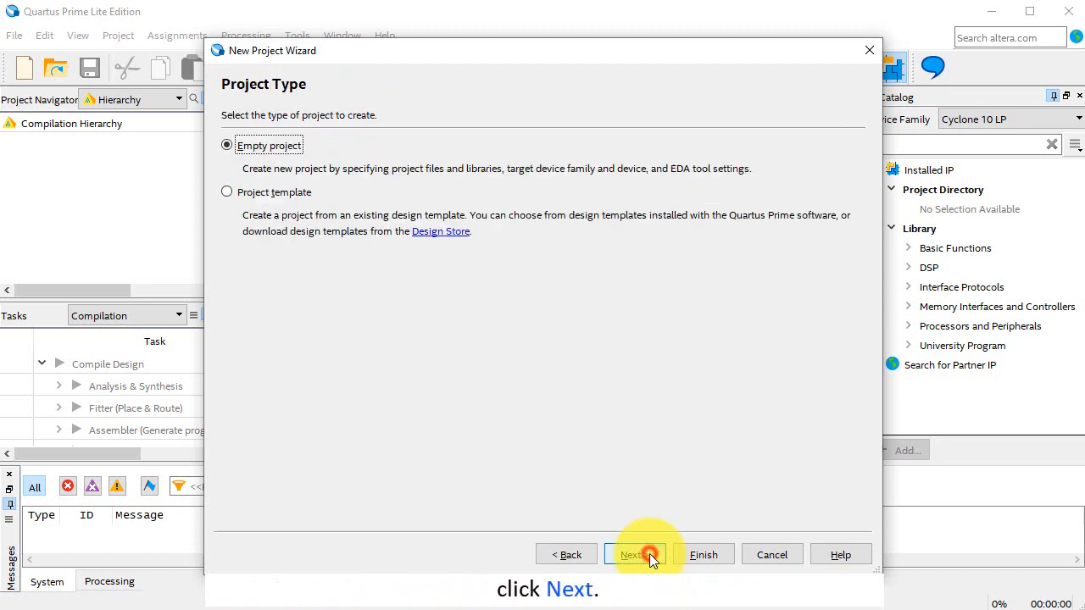
{"action": "left_click", "coordinate": [634, 554]}
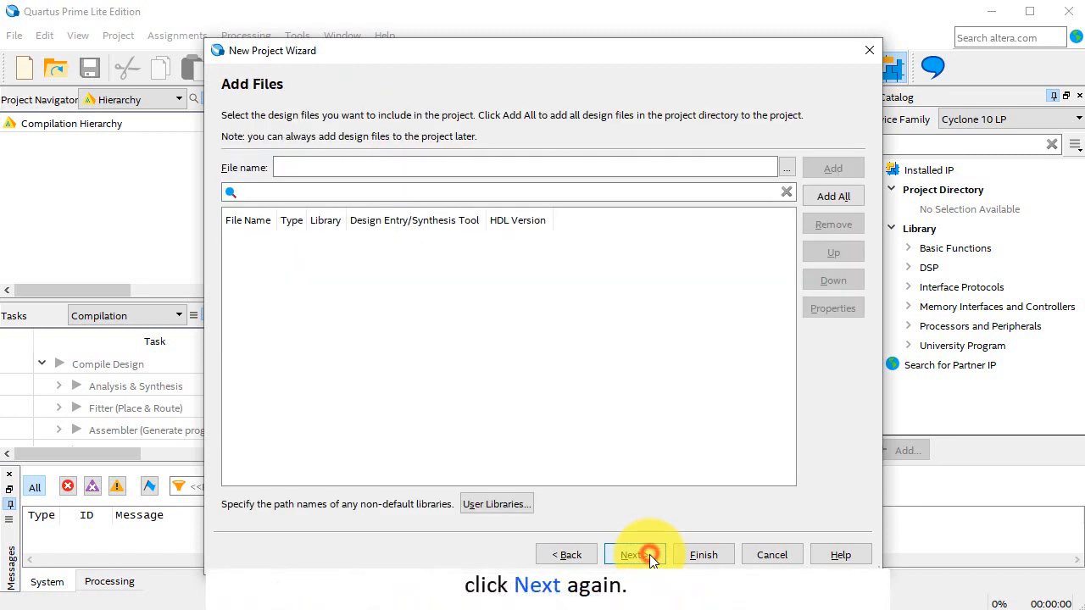
{"action": "left_click", "coordinate": [634, 555]}
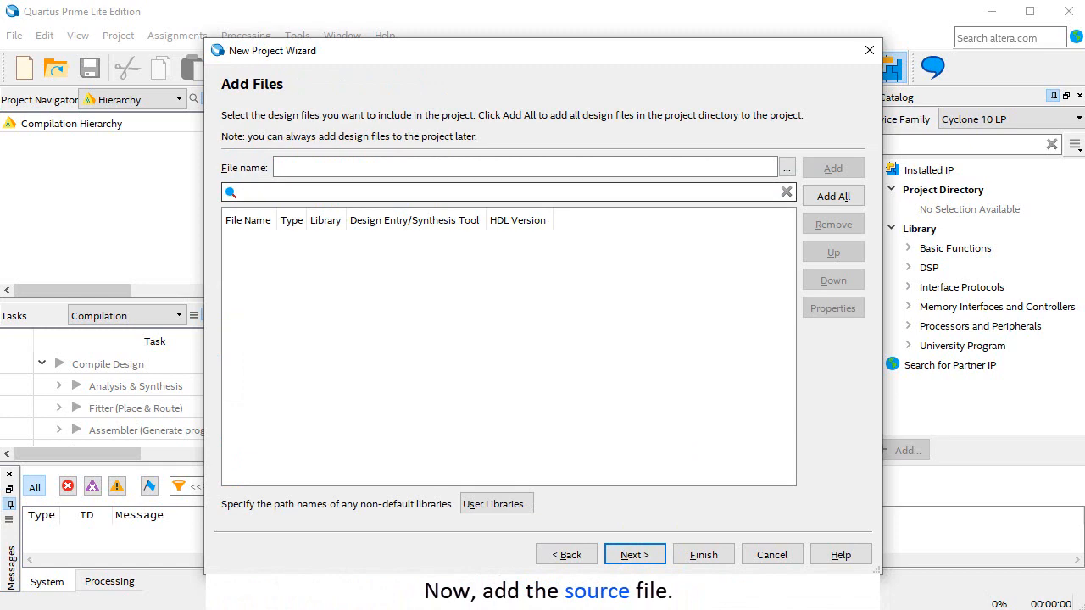
- Add all nine .vhd files from C:\designs to the project
{"action": "left_click", "coordinate": [786, 167]}
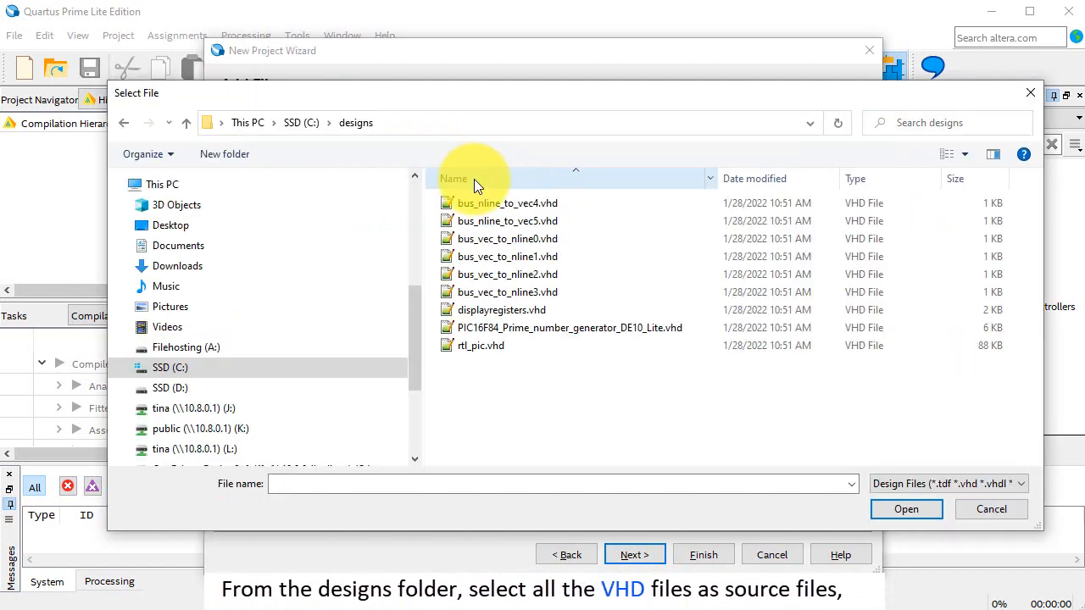
{"action": "left_click", "coordinate": [480, 345]}
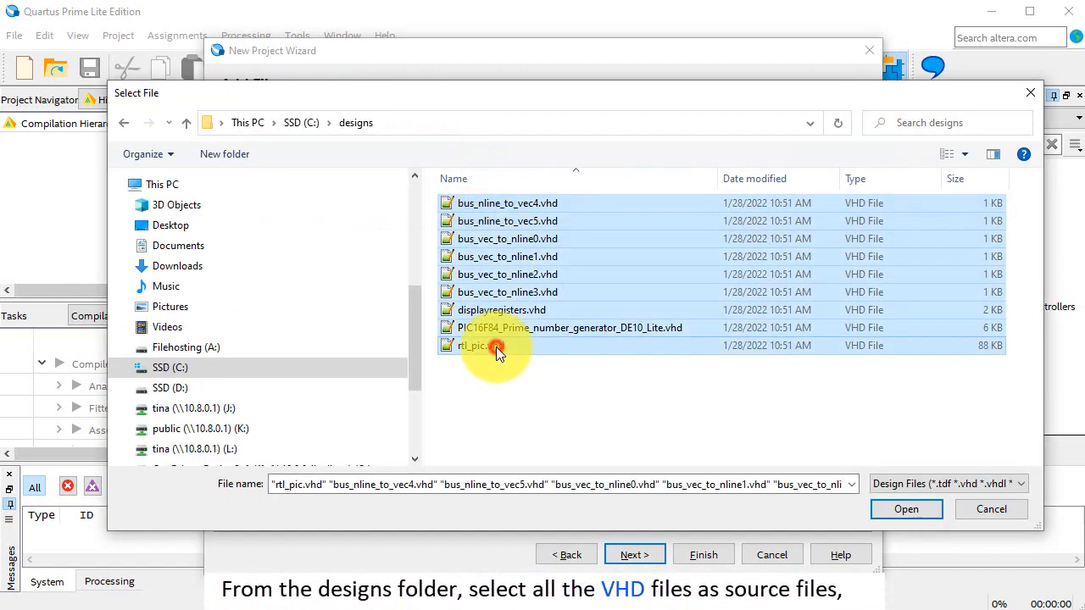
{"action": "left_click", "coordinate": [906, 509]}
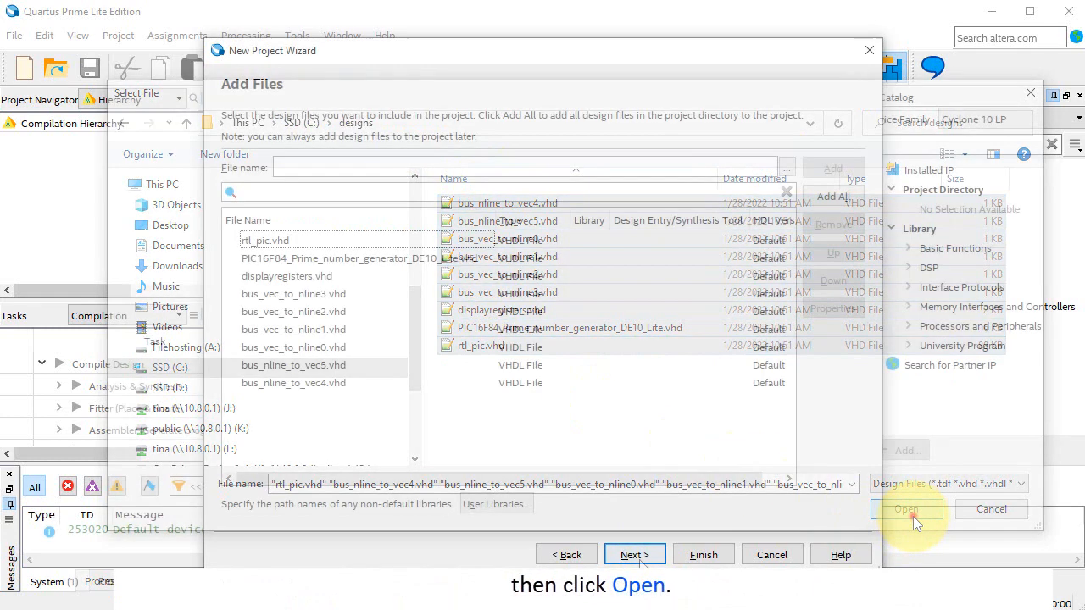
{"action": "left_click", "coordinate": [906, 510]}
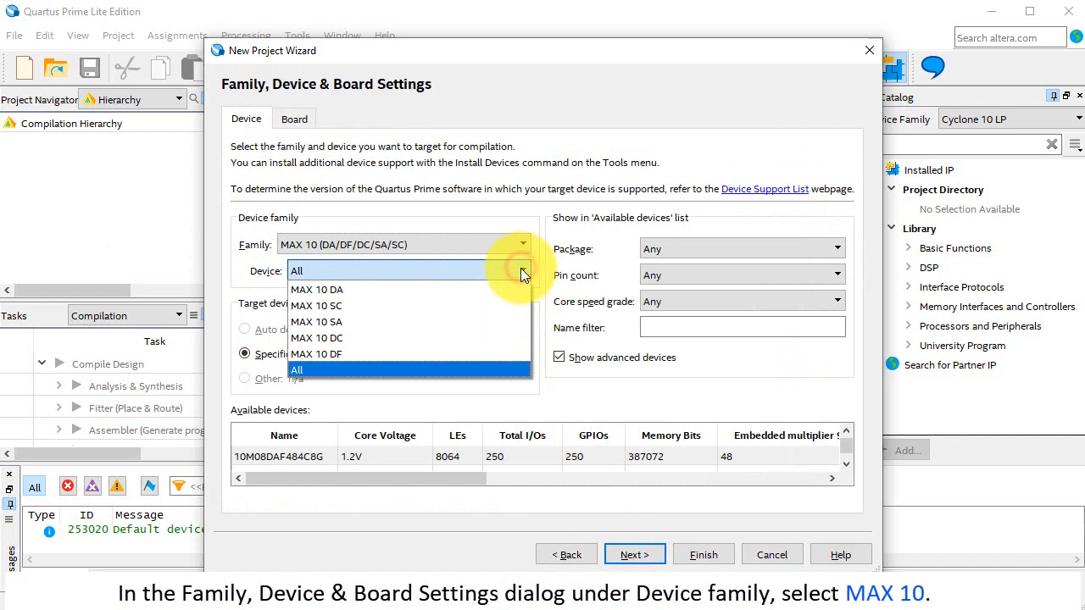
- Target device 10M50DAF484C7G, keep default EDA tools, and finish the project
{"action": "left_click", "coordinate": [316, 289]}
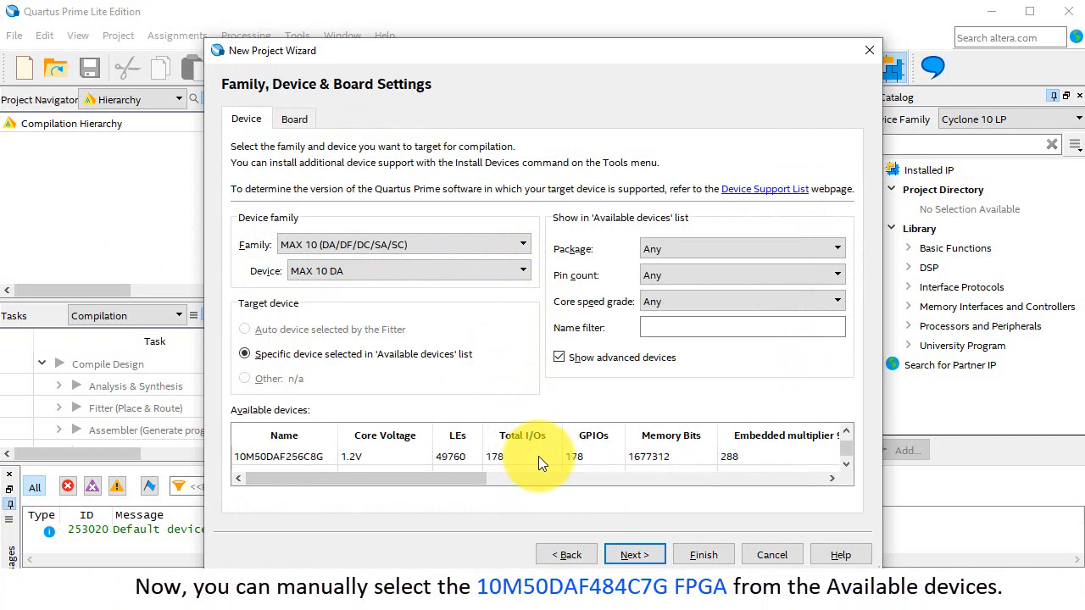
{"action": "left_click", "coordinate": [279, 456]}
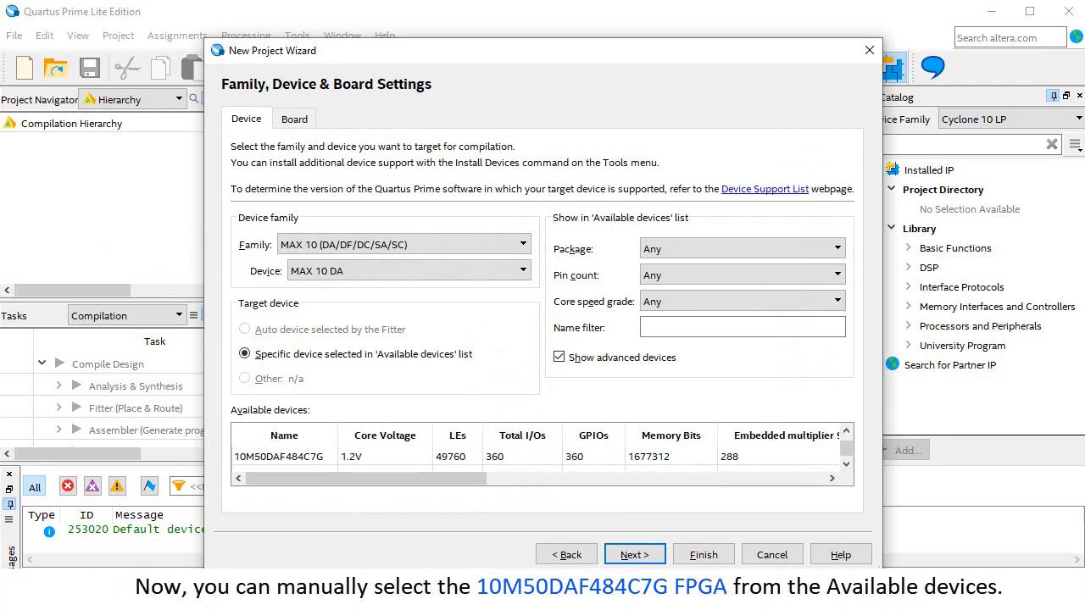
{"action": "left_click", "coordinate": [634, 555]}
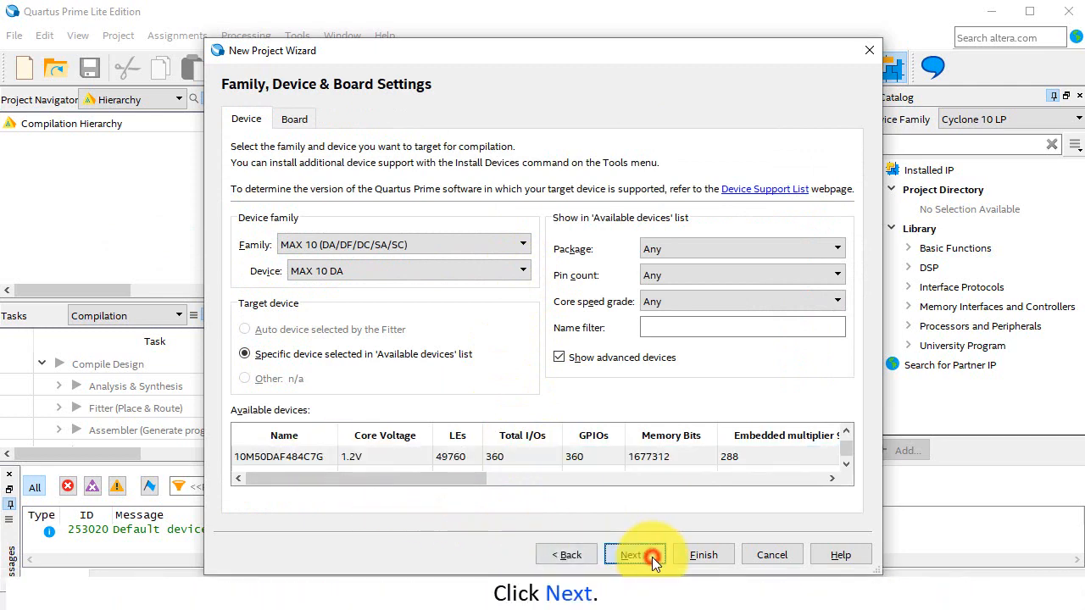
{"action": "left_click", "coordinate": [632, 554]}
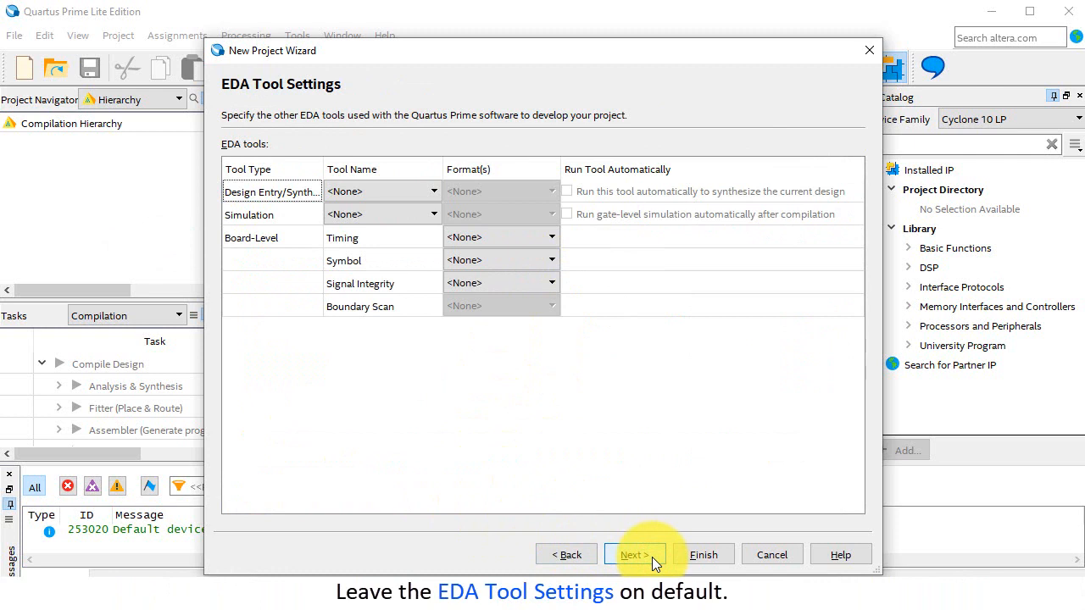
{"action": "left_click", "coordinate": [634, 555]}
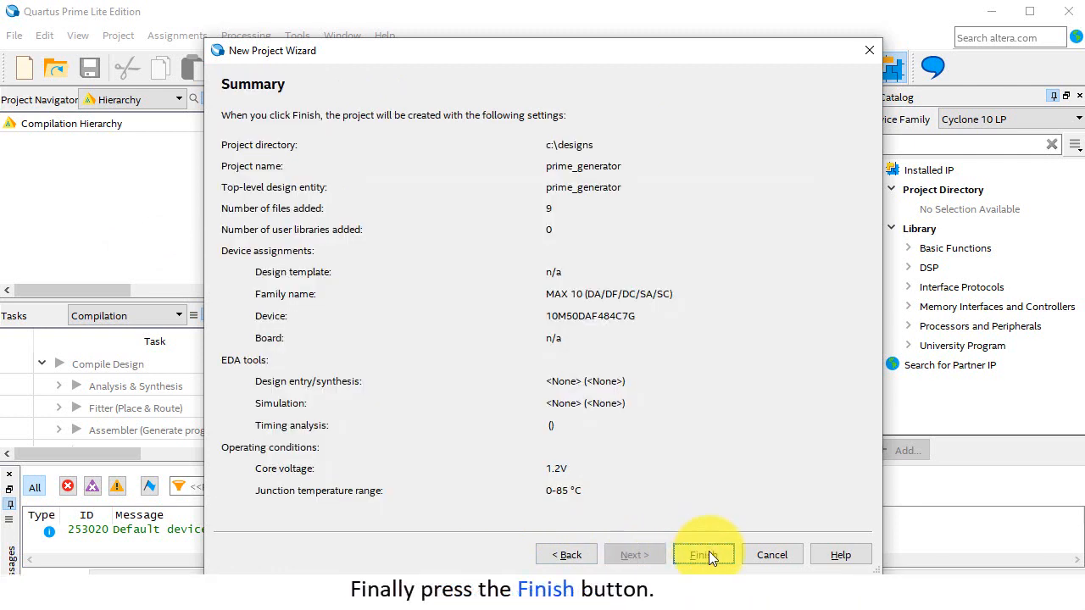
{"action": "left_click", "coordinate": [703, 555]}
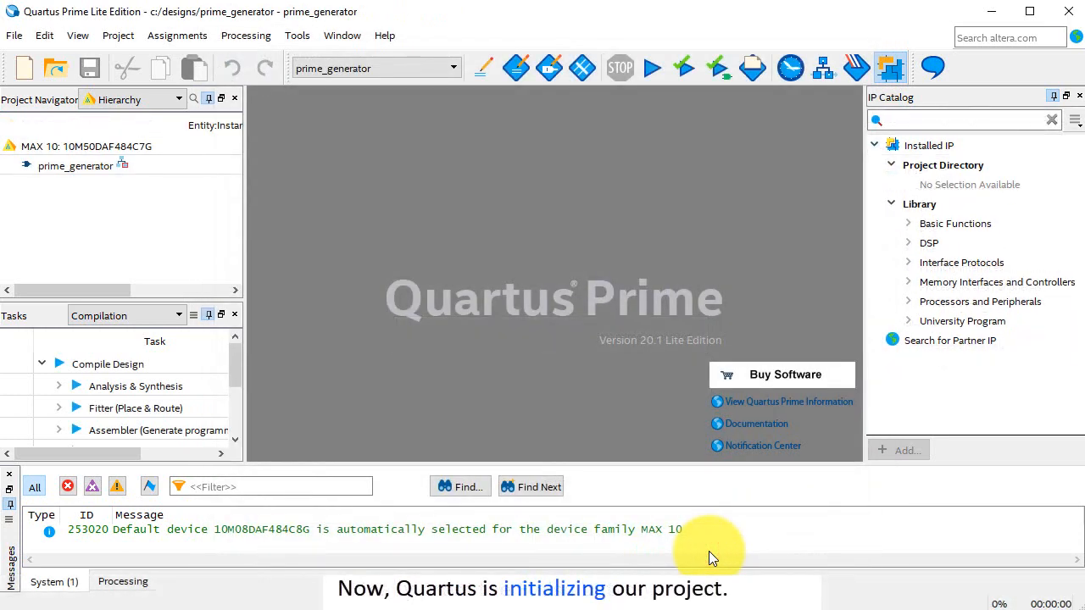
- Open PIC16F84_Prime_number_generator_DE10_Lite.vhd from the Files list in the editor
{"action": "left_click", "coordinate": [179, 99]}
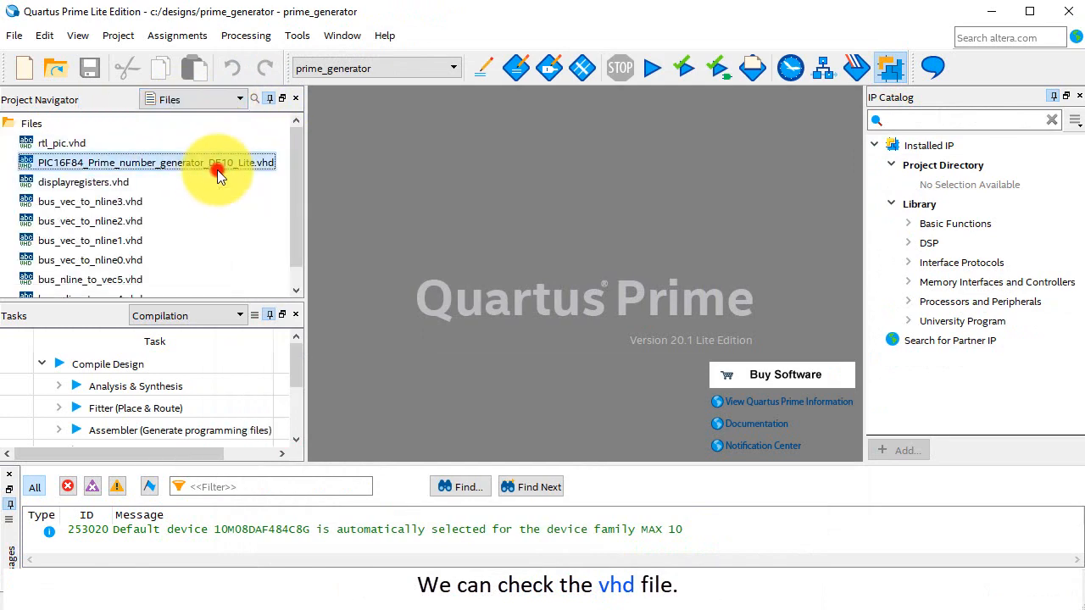
{"action": "double_click", "coordinate": [152, 162]}
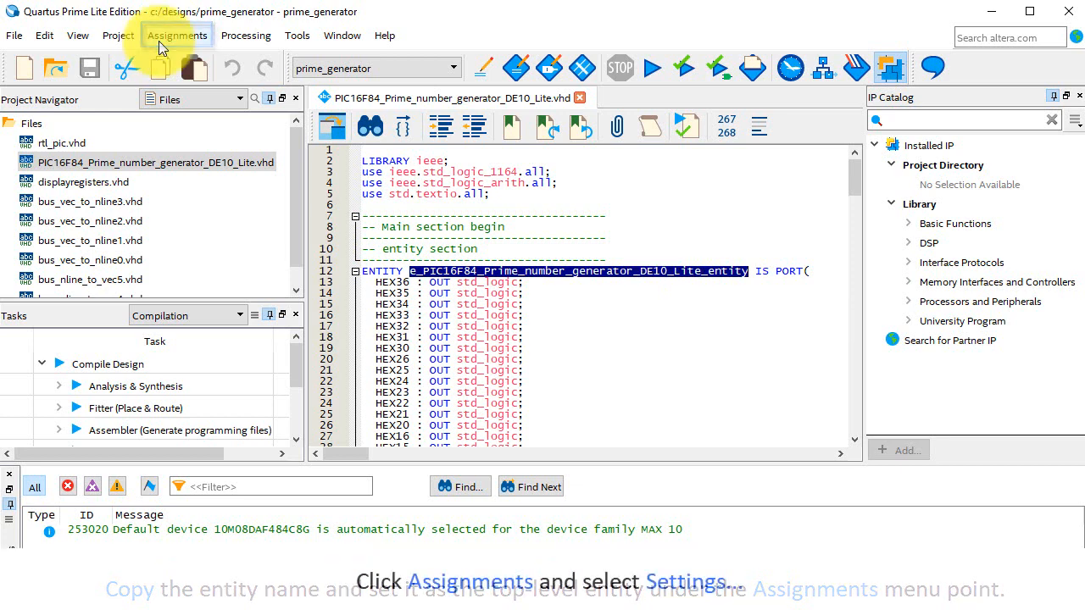
- Set the top-level entity to e_PIC16F84_Prime_number_generator_DE10_Lite_entity in Settings
{"action": "left_click", "coordinate": [177, 34]}
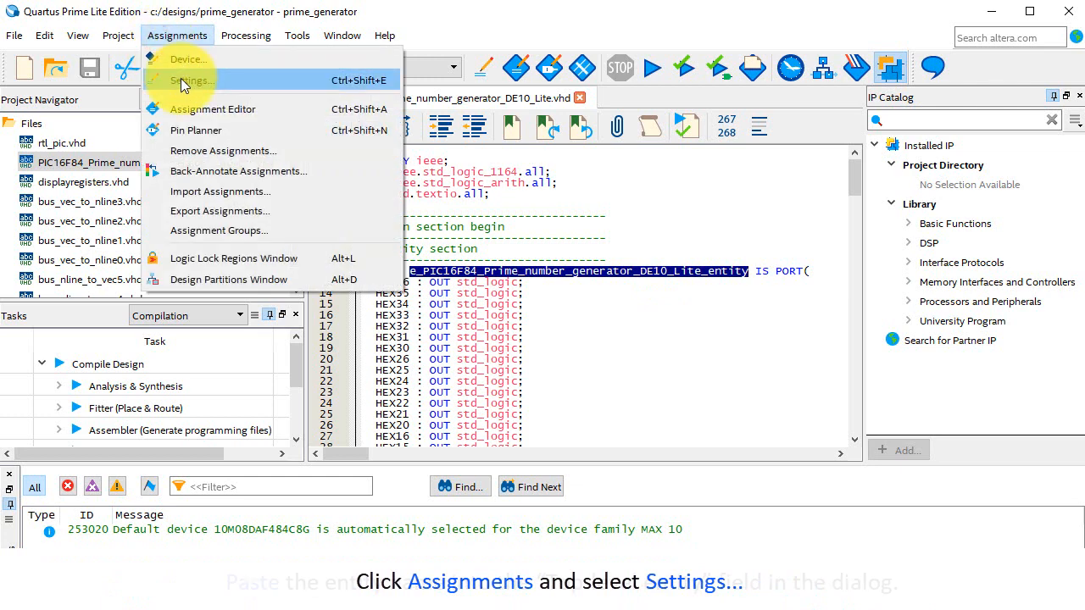
{"action": "left_click", "coordinate": [193, 80]}
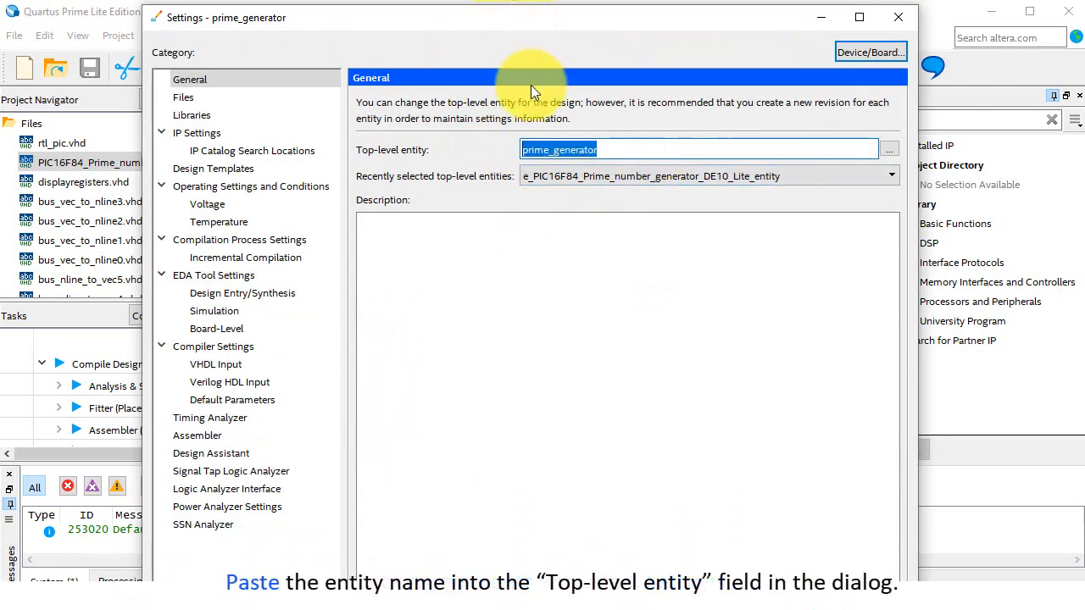
{"action": "type", "text": "e_PIC16F84_Prime_number_generator_DE10_Lite_entity"}
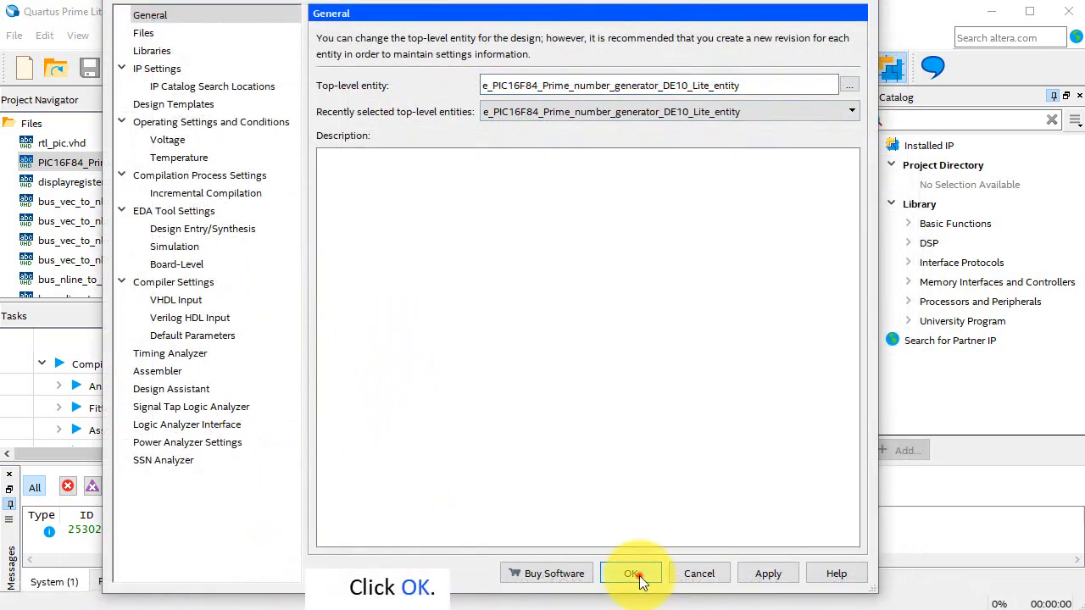
{"action": "left_click", "coordinate": [632, 574]}
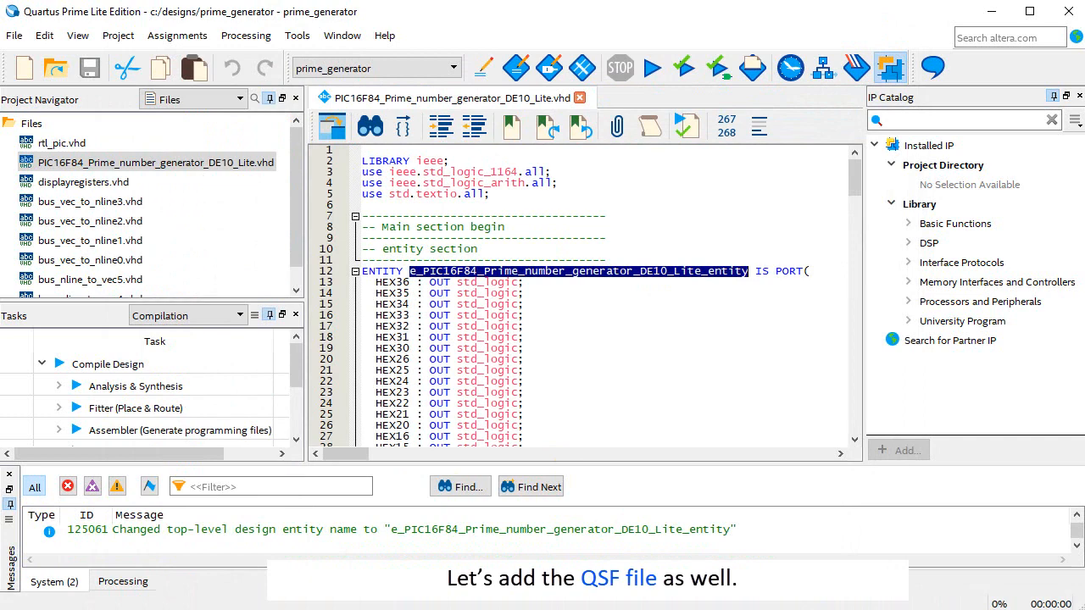
- Import pin assignments from PIC16F84_Prime_number_generator_DE10_Lite.qsf in c:\designs
{"action": "left_click", "coordinate": [176, 35]}
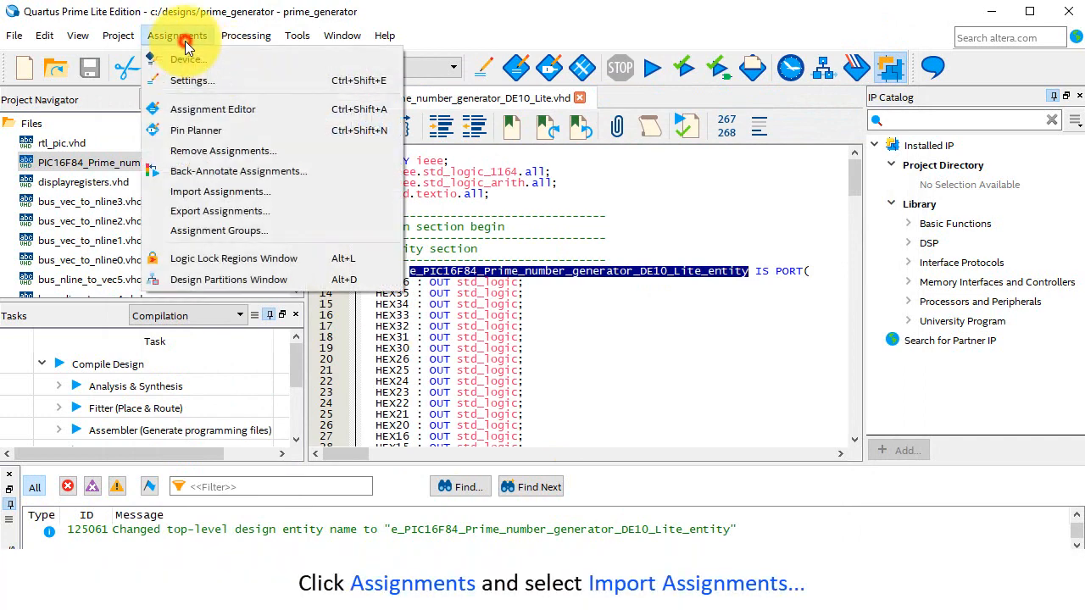
{"action": "mouse_move", "coordinate": [219, 191]}
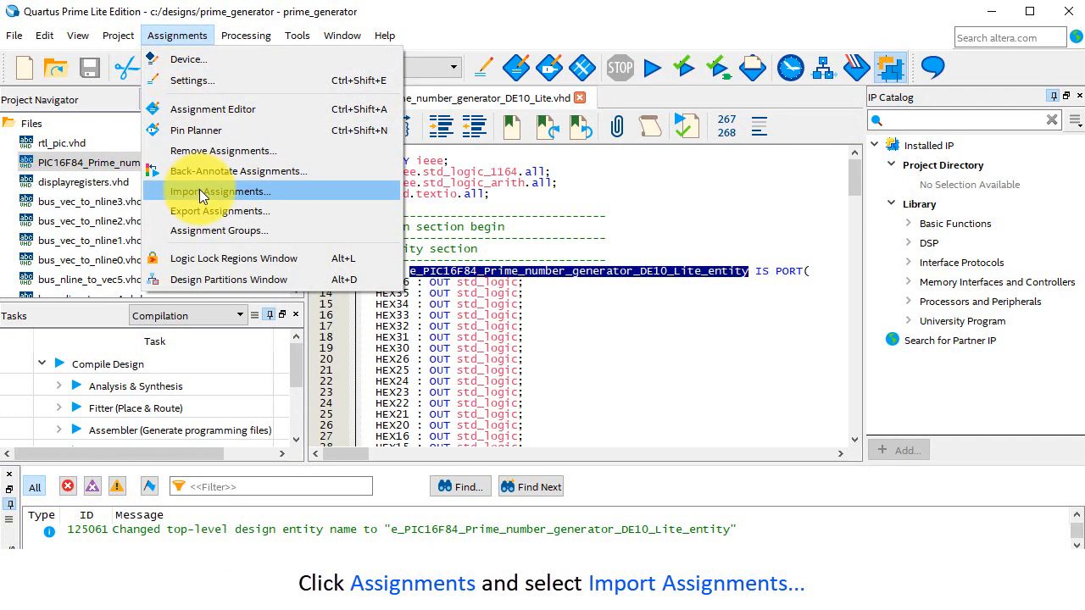
{"action": "left_click", "coordinate": [220, 190]}
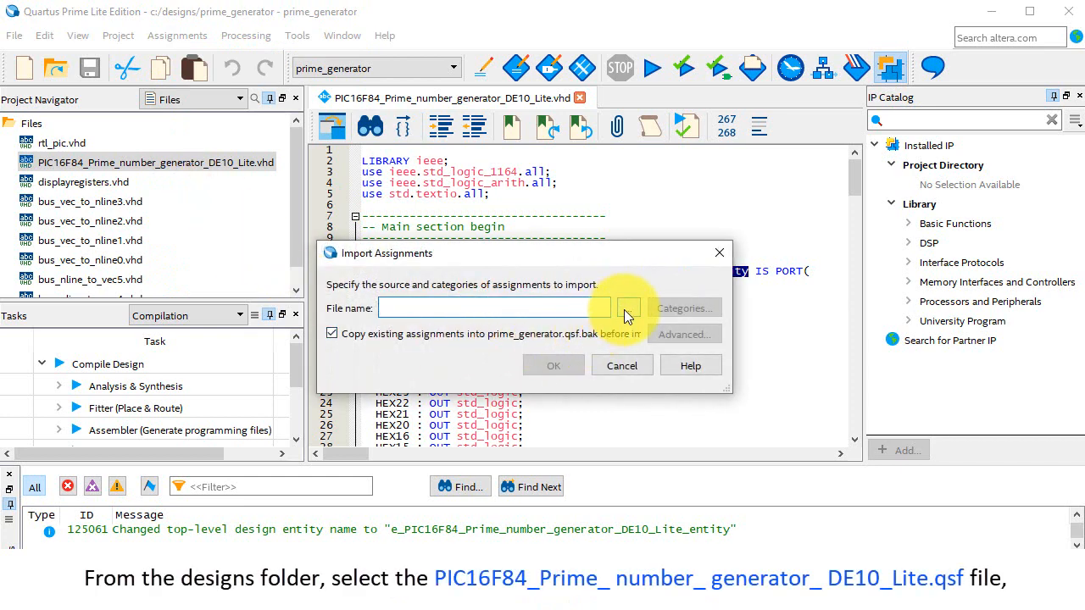
{"action": "left_click", "coordinate": [629, 308]}
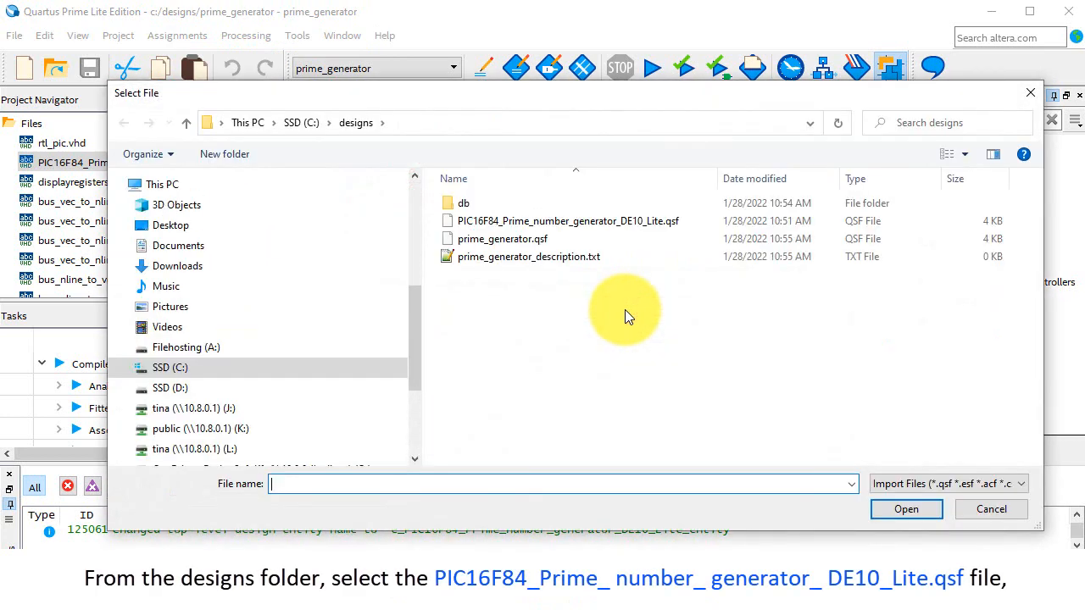
{"action": "left_click", "coordinate": [567, 221]}
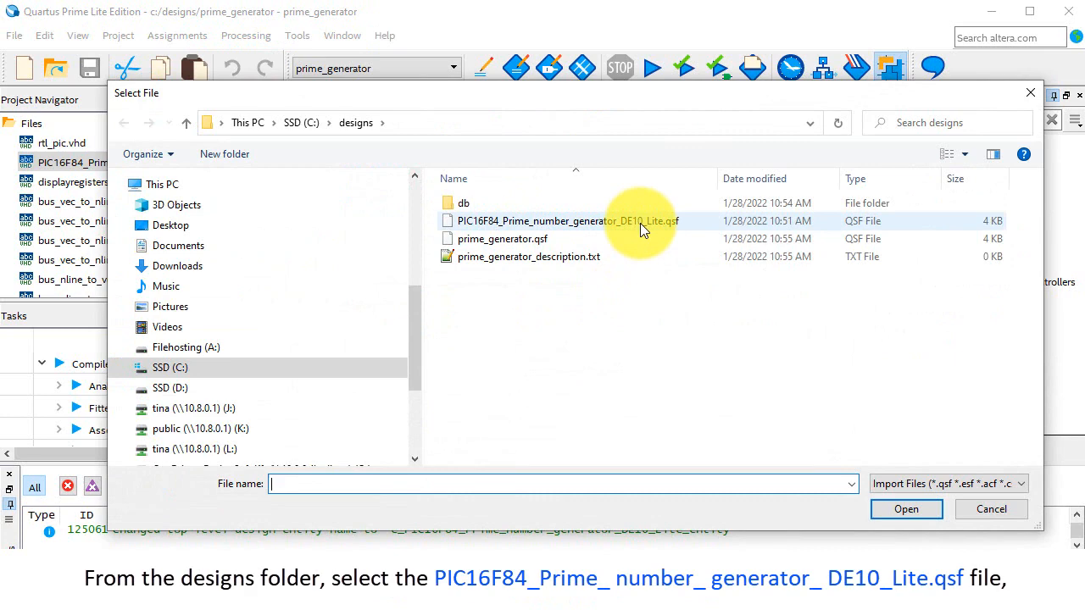
{"action": "left_click", "coordinate": [566, 221]}
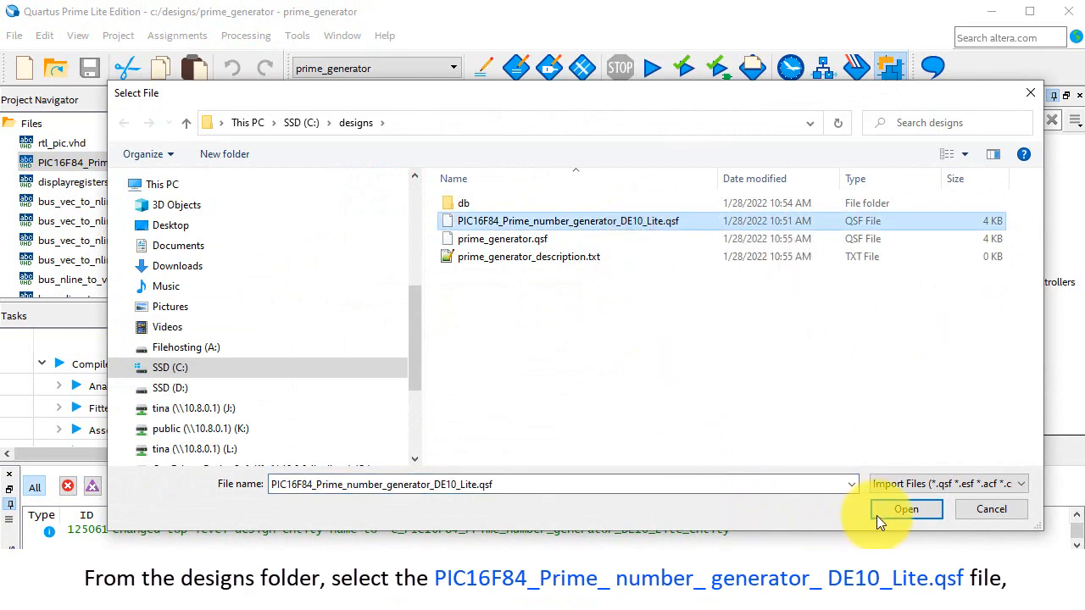
{"action": "left_click", "coordinate": [906, 509]}
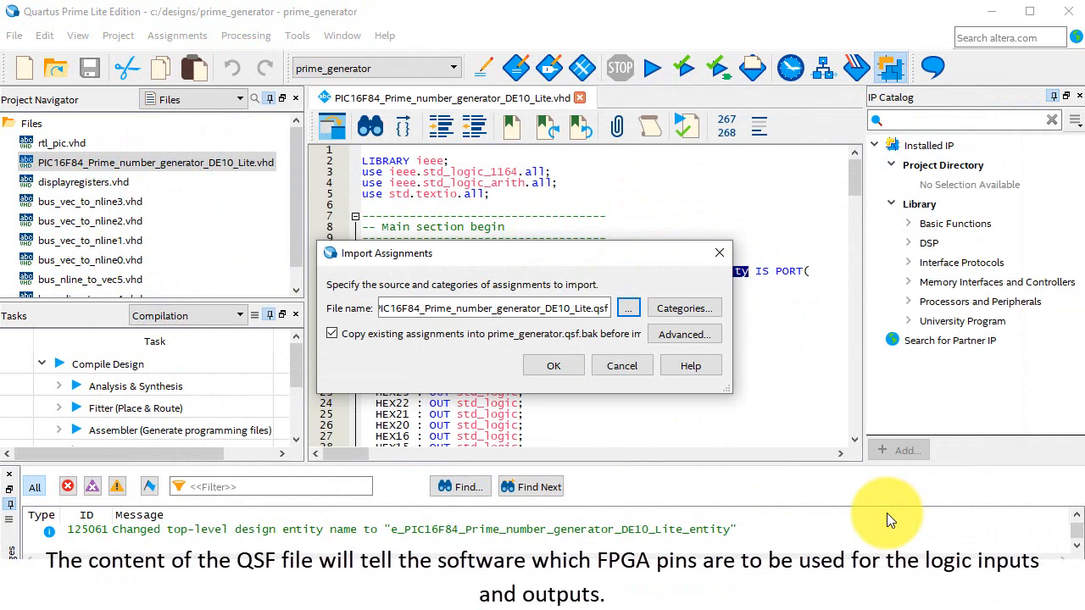
{"action": "left_click", "coordinate": [554, 365]}
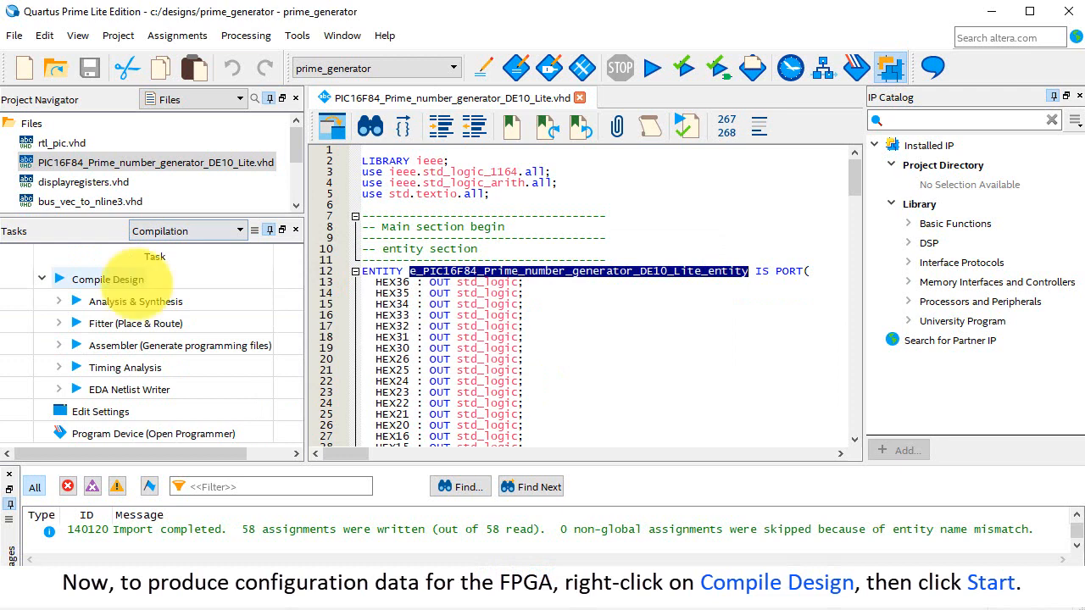
- Start Compile Design and acknowledge the successful compilation with 0 errors
{"action": "right_click", "coordinate": [107, 279]}
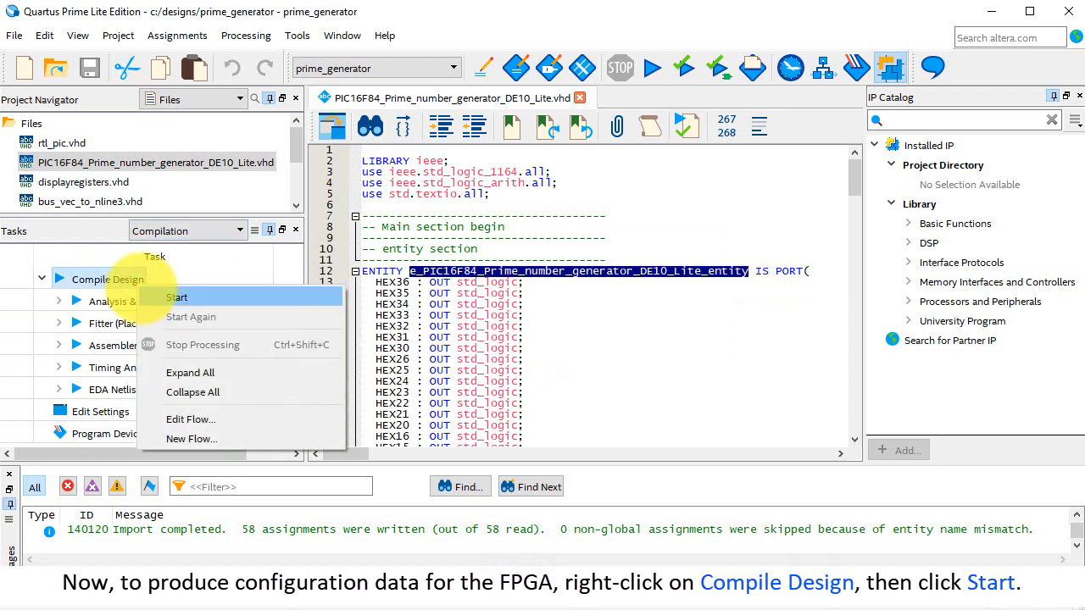
{"action": "left_click", "coordinate": [178, 296]}
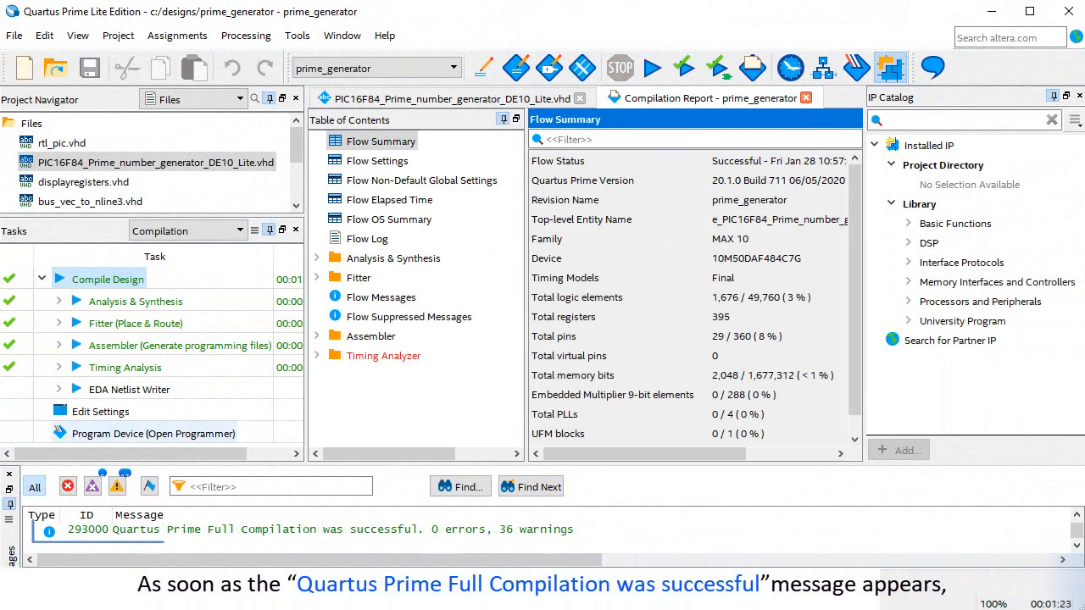
{"action": "left_click", "coordinate": [339, 529]}
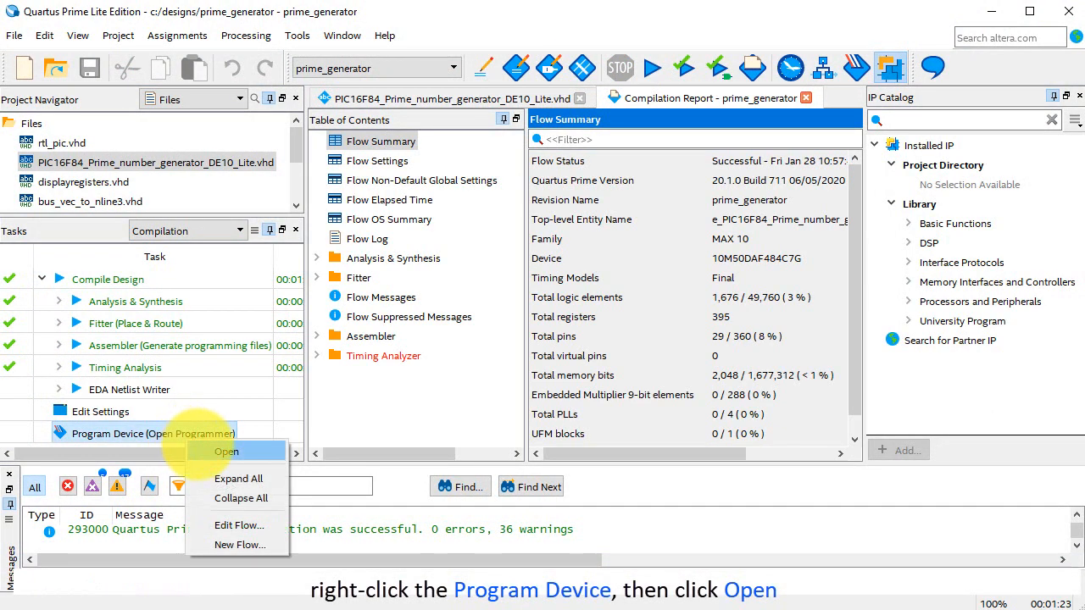
- Program the 10M50DAF484 over USB-Blaster with prime_generator.sof to 100%
{"action": "left_click", "coordinate": [226, 451]}
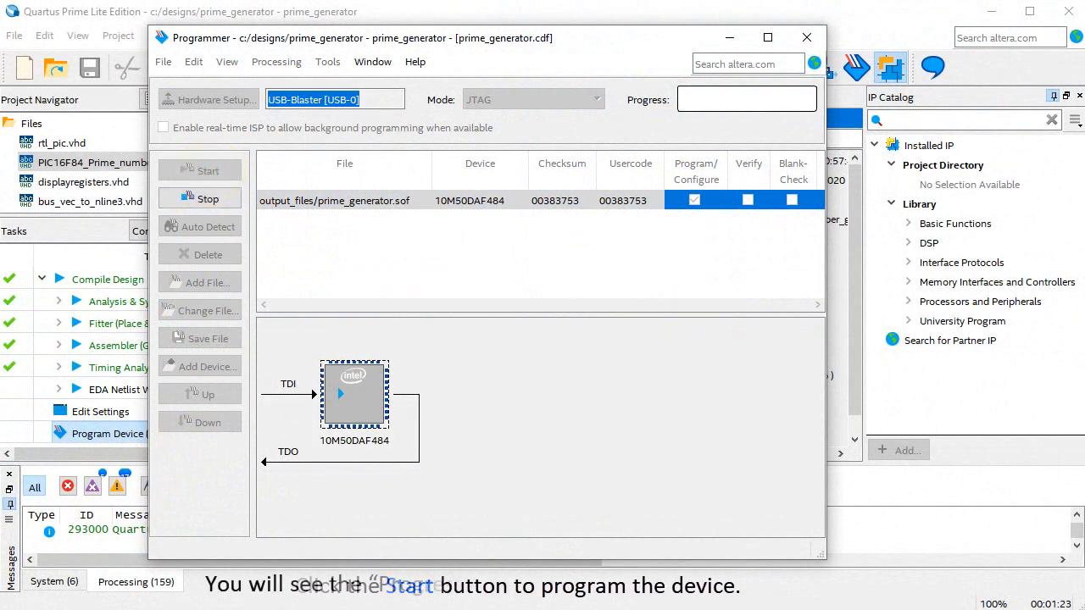
{"action": "left_click", "coordinate": [208, 170]}
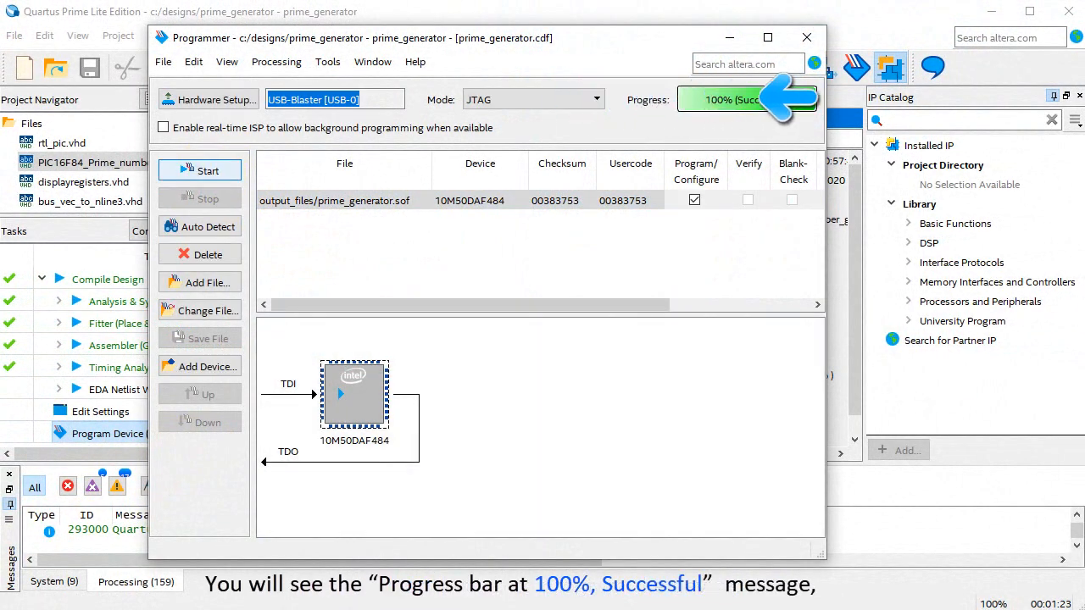